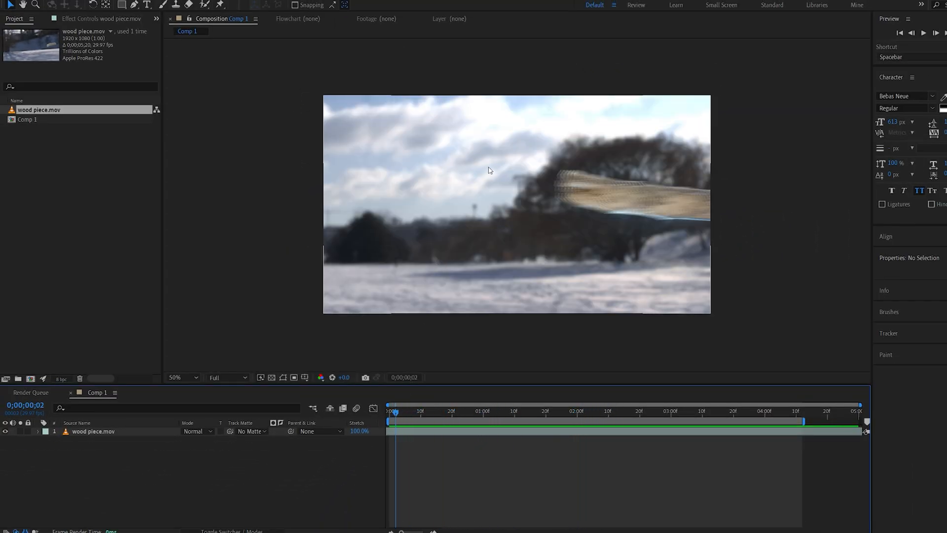
- Delete the wood piece.mov layer, then add a black BG solid and a second 'Eleme' solid
left_click(443, 411)
type("BG")
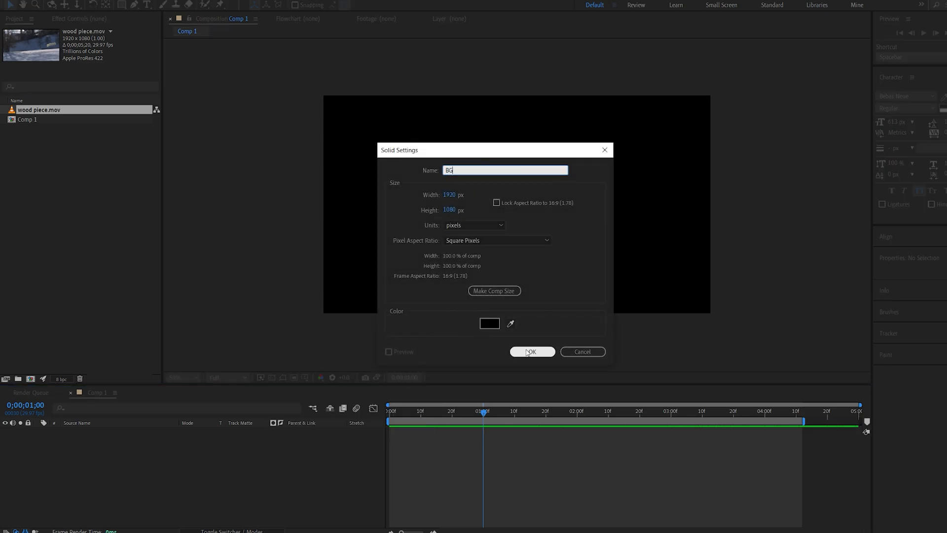
left_click(530, 352)
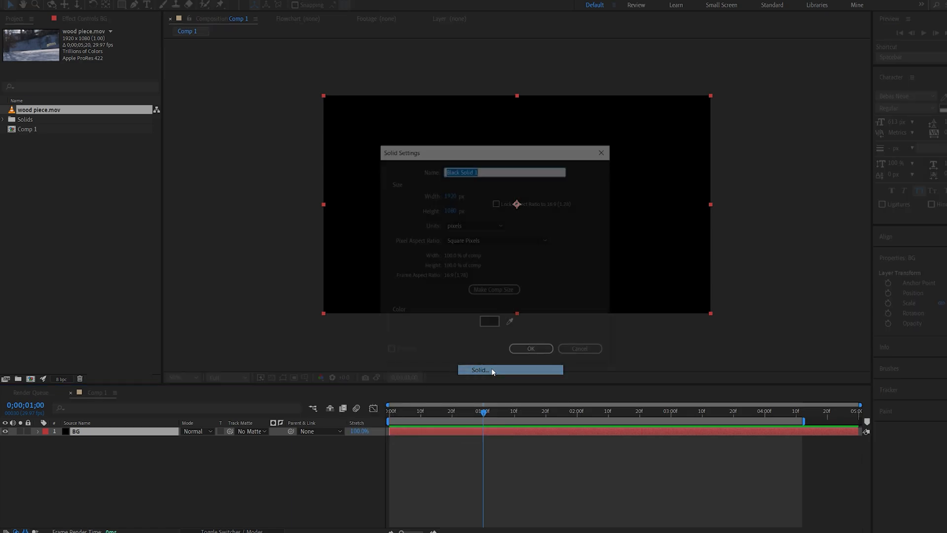
type("Eleme")
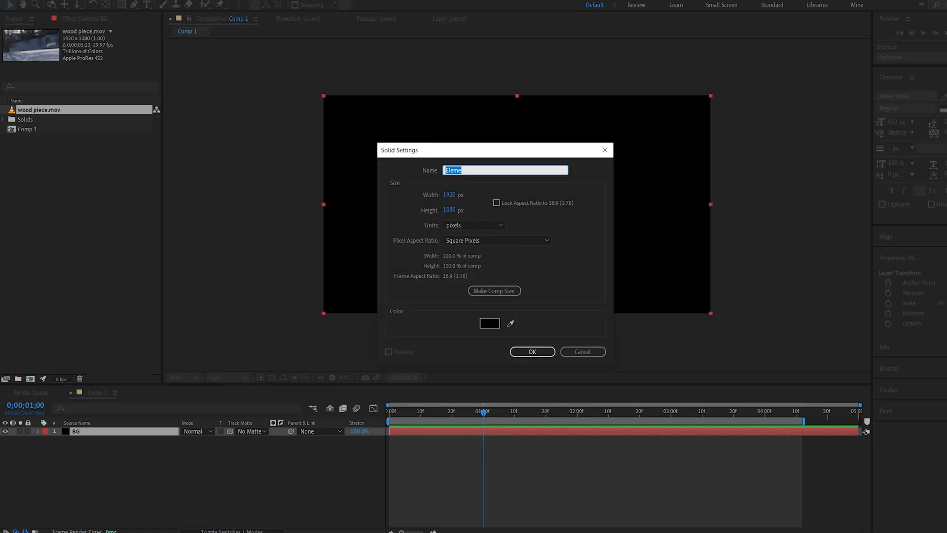
left_click(530, 352)
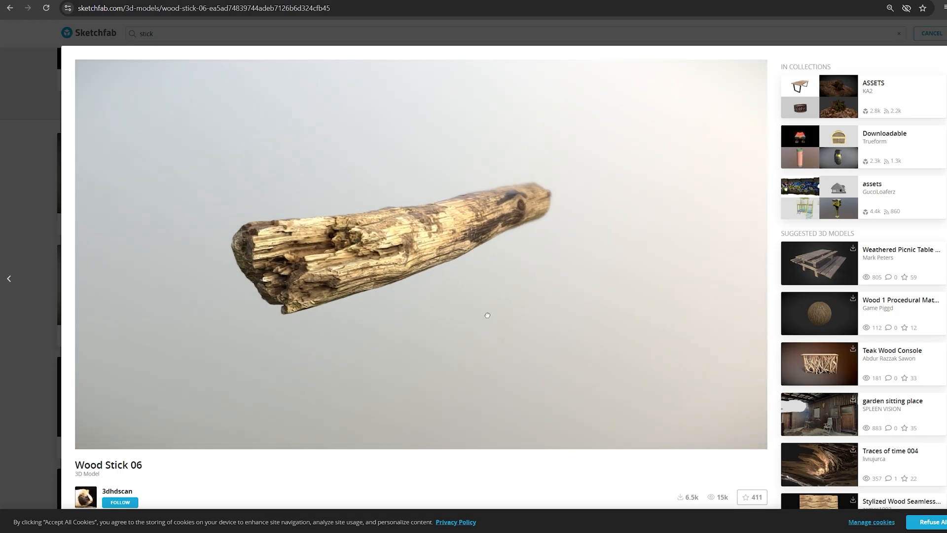
left_click_drag(487, 315, 425, 317)
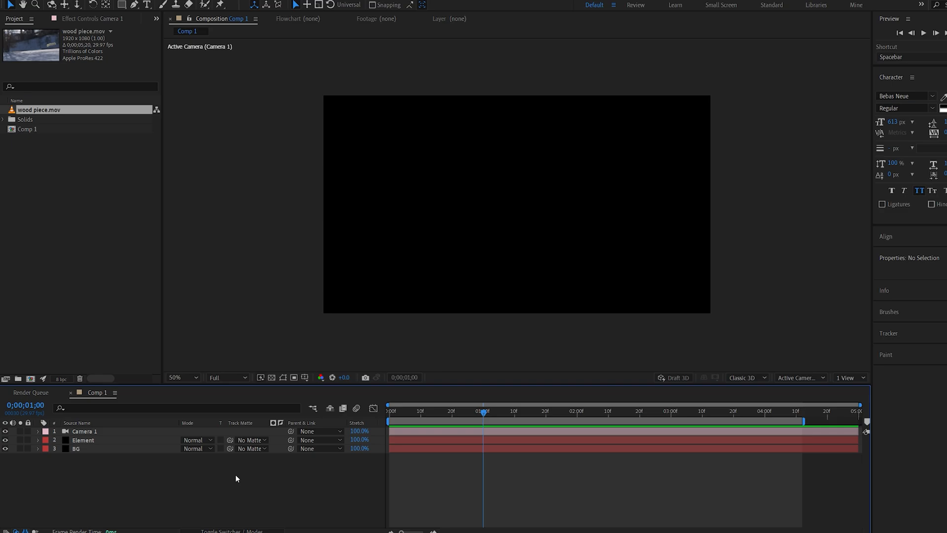
mouse_move(231, 480)
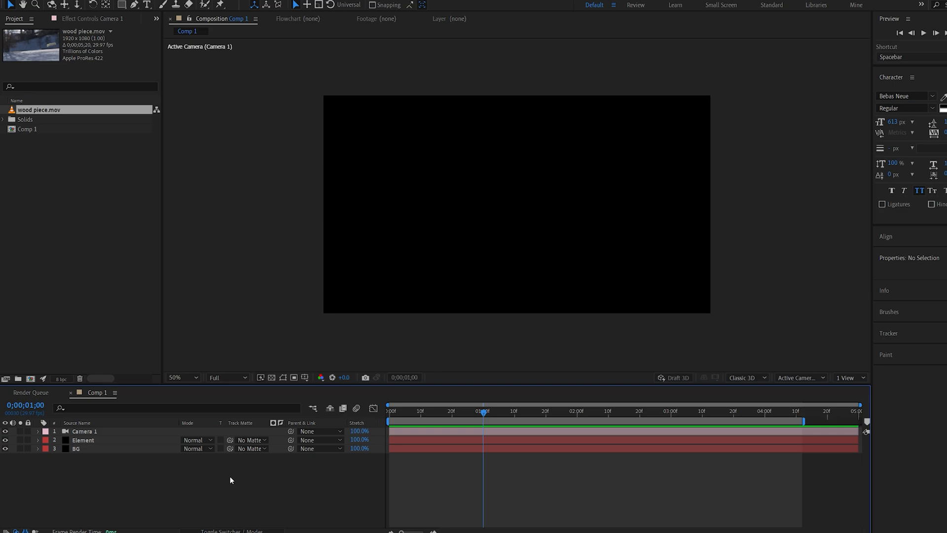
mouse_move(187, 483)
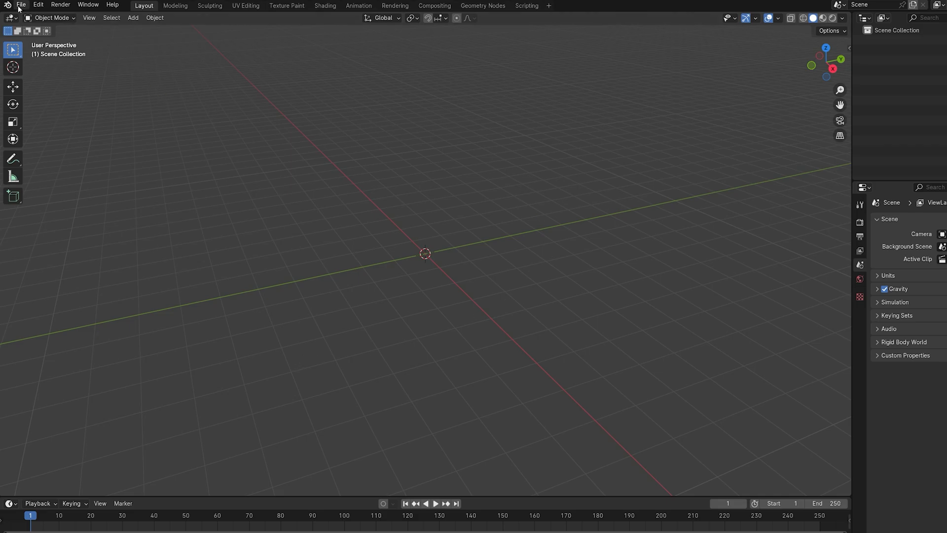
- Import wood_stick_06.FBX into Blender and start a Wavefront OBJ export
left_click(21, 5)
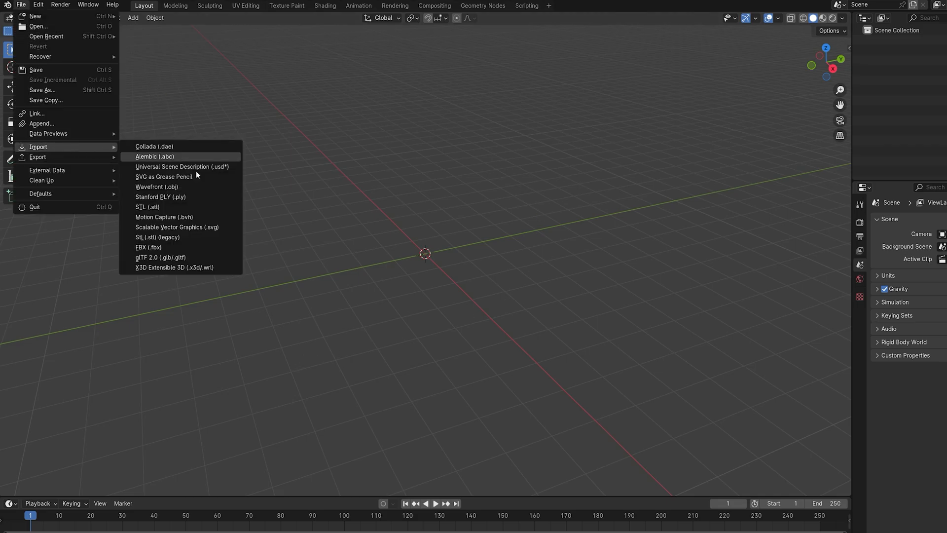
left_click(148, 247)
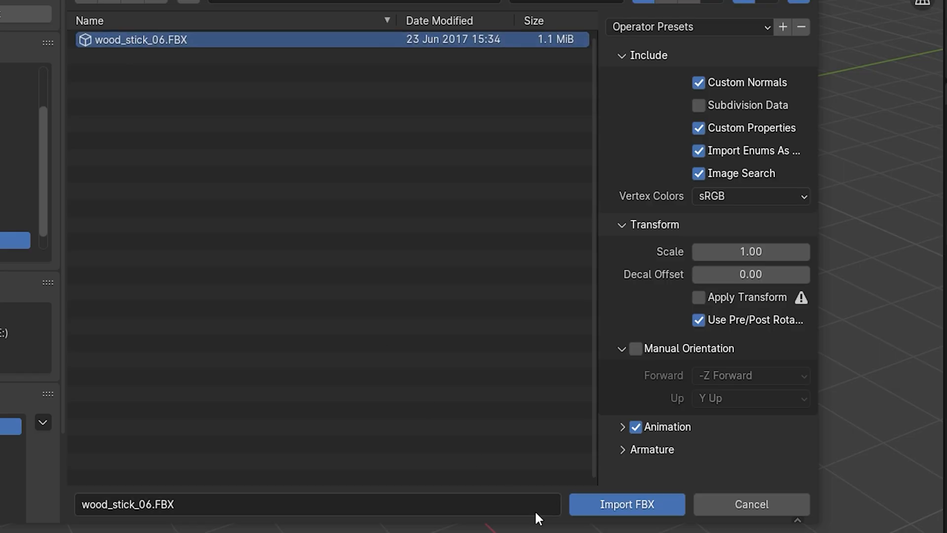
left_click(627, 504)
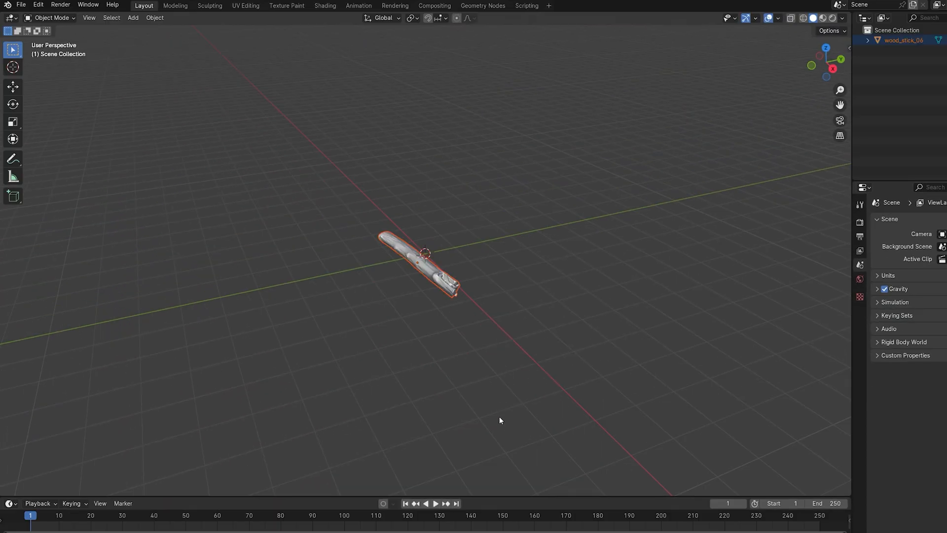
mouse_move(69, 115)
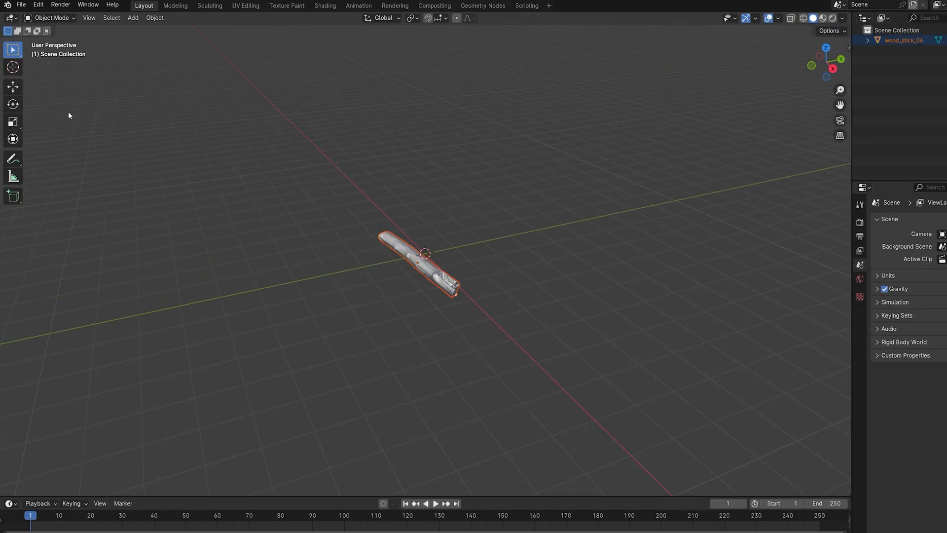
left_click(21, 5)
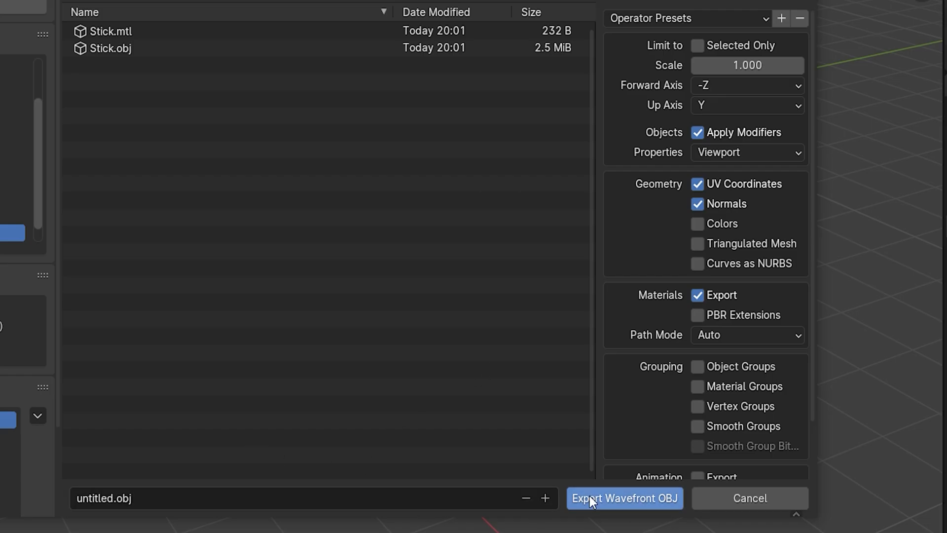
- Export the stick as Stick.obj, load it in Element 3D and enable Normalize Size
left_click(624, 498)
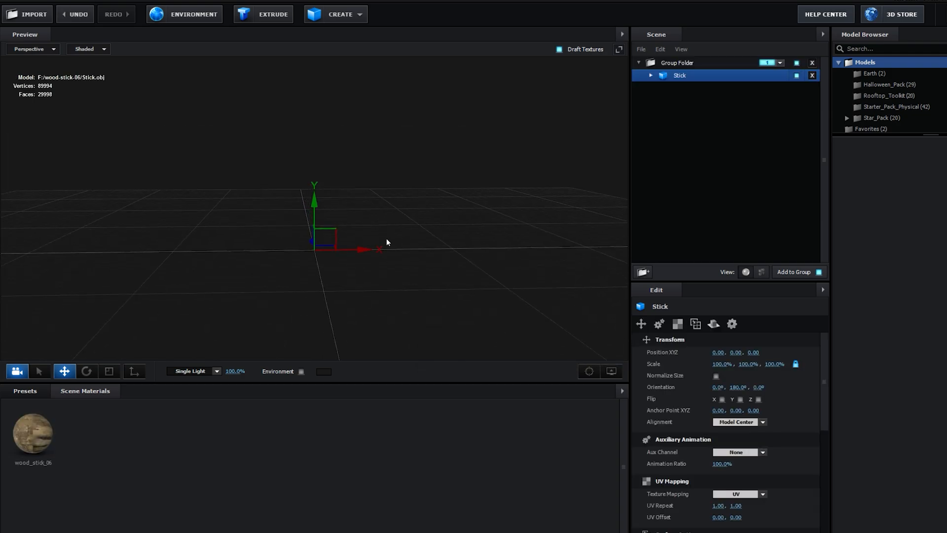
mouse_move(318, 275)
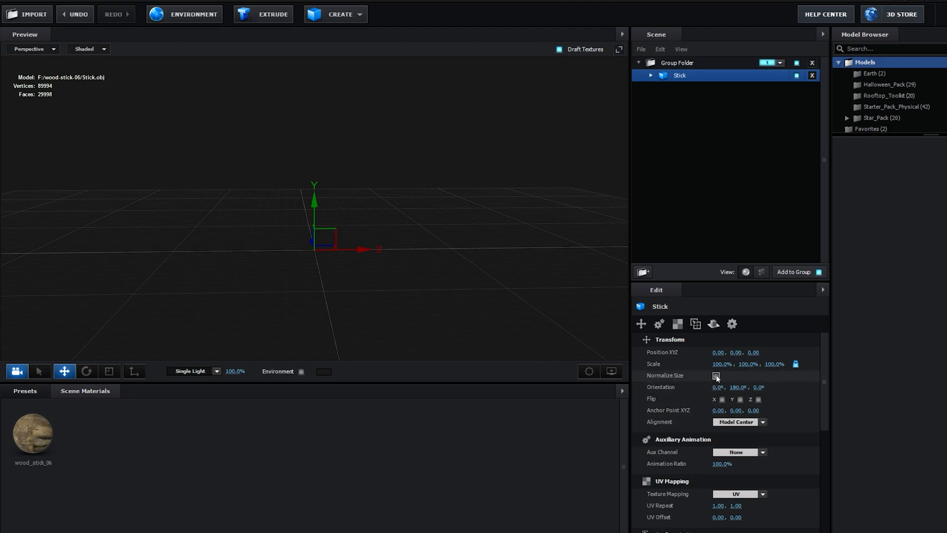
left_click(716, 375)
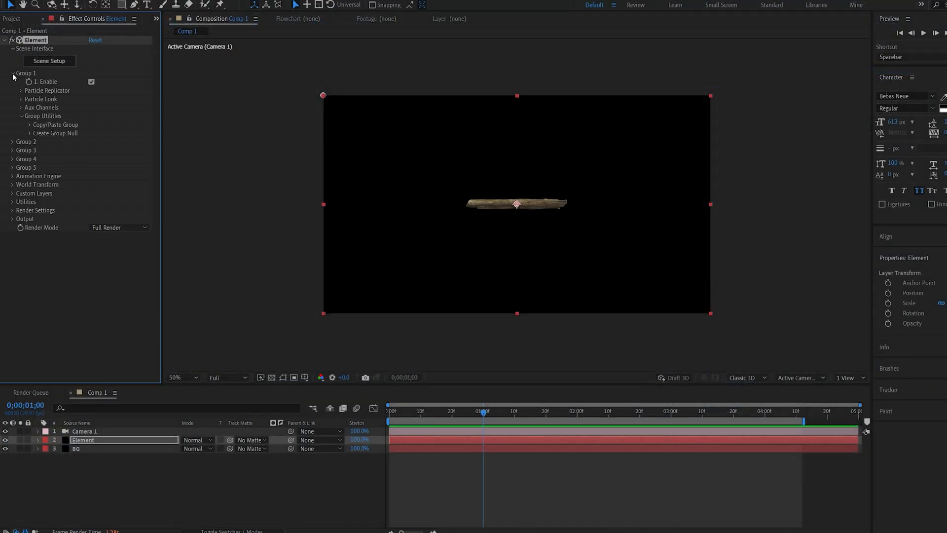
- Set Group 1 Particle Look's Particle Size to 20 so the stick fills the comp
left_click(21, 98)
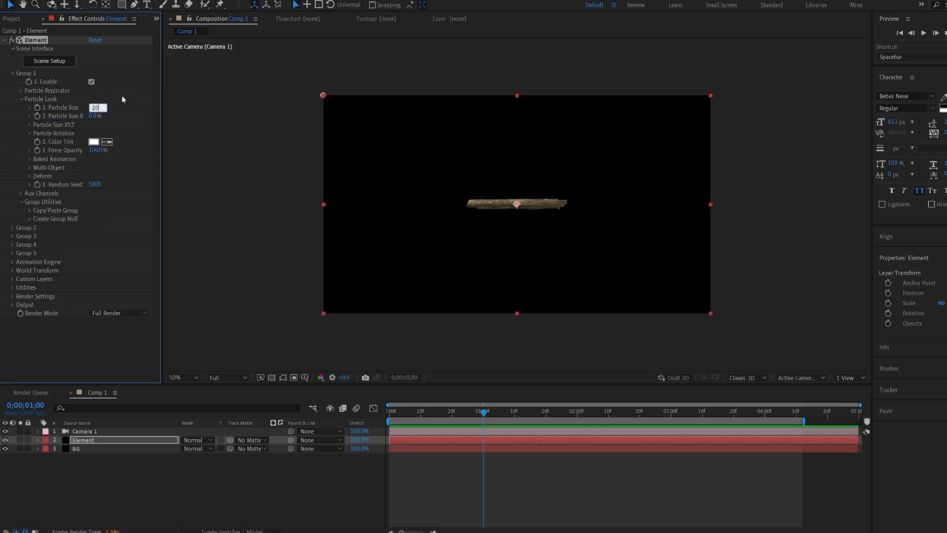
left_click(21, 91)
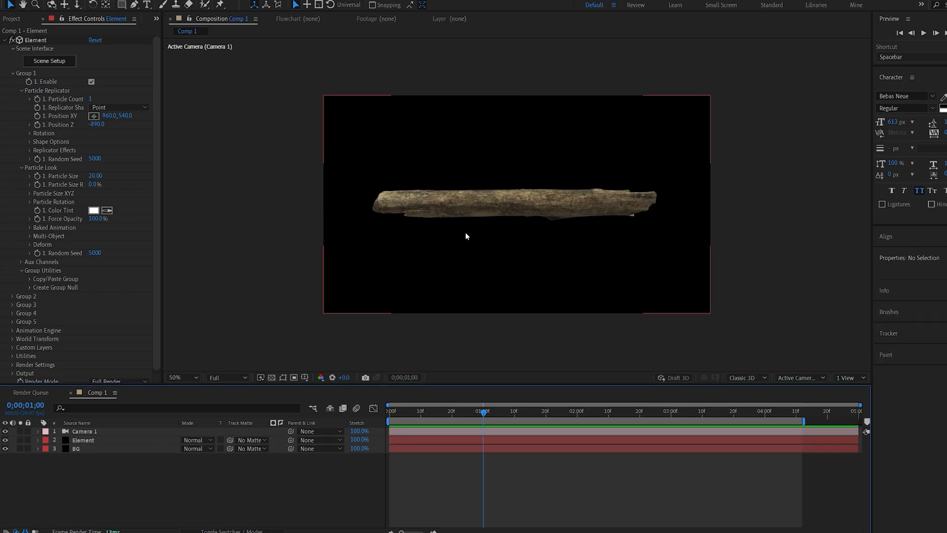
left_click(14, 19)
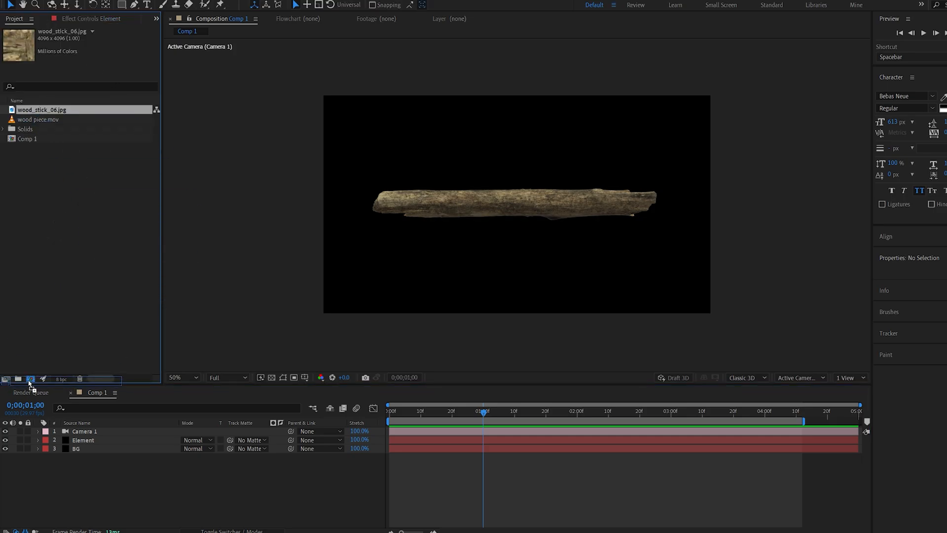
- Make a wood_stick_06 comp with TUTORIAL text and place it inside Comp 1
double_click(41, 109)
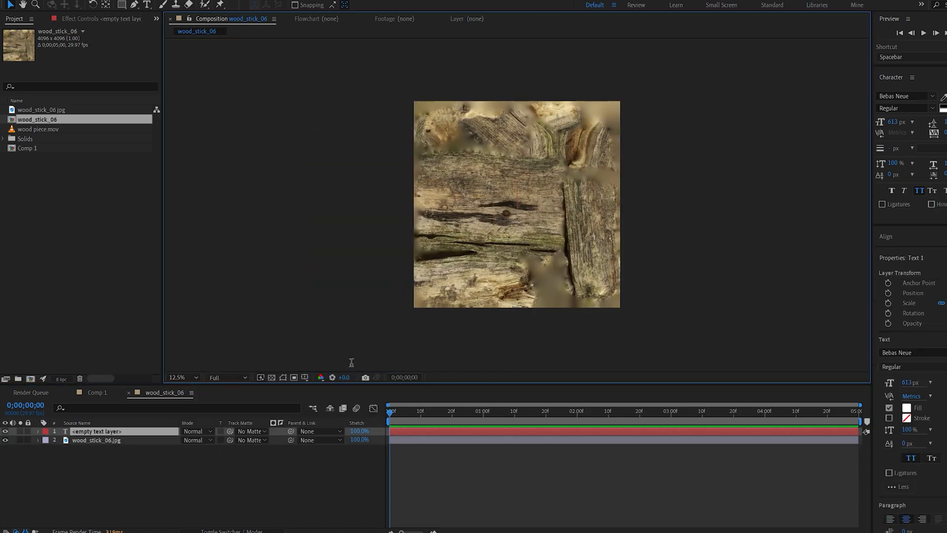
type("TUTORIAL")
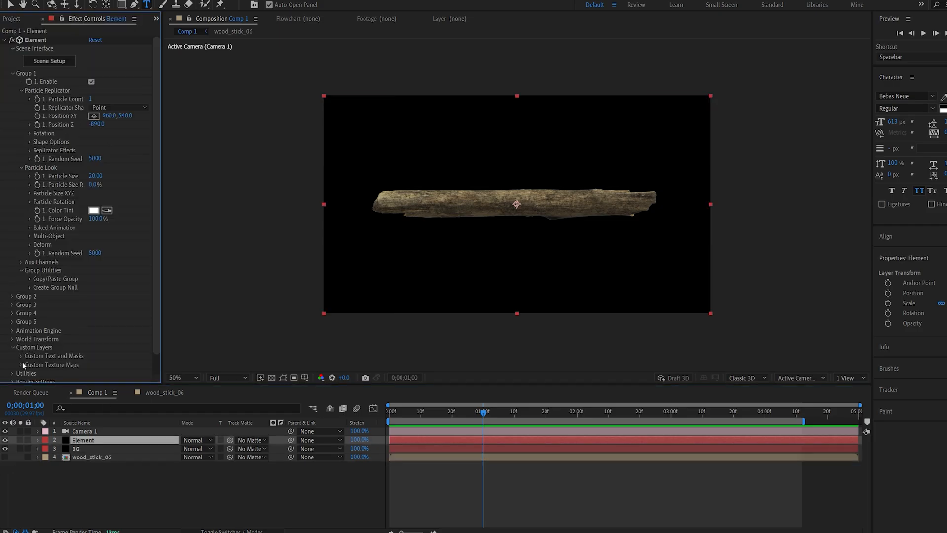
- Assign the wood_stick_06 comp to Custom Layer 1 and use it as the diffuse texture
left_click(103, 207)
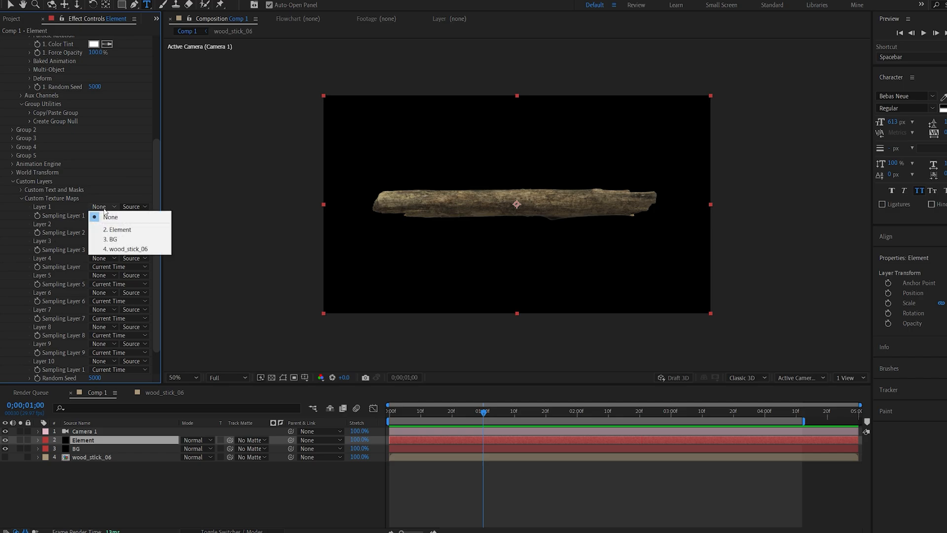
left_click(119, 248)
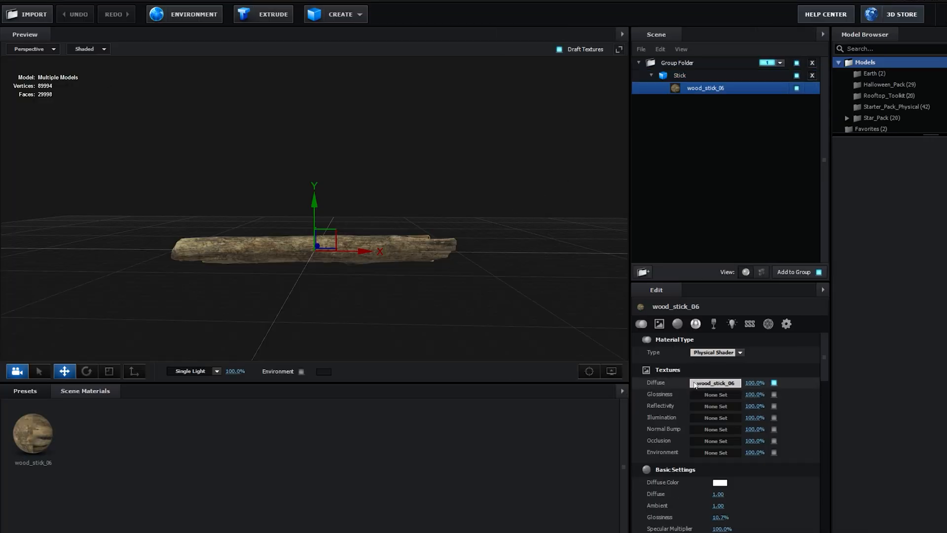
left_click(715, 382)
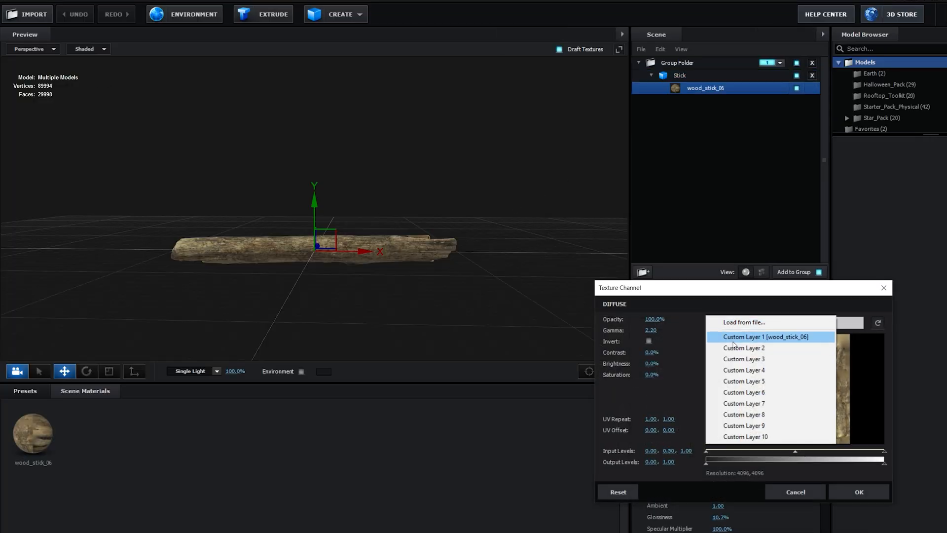
left_click(765, 337)
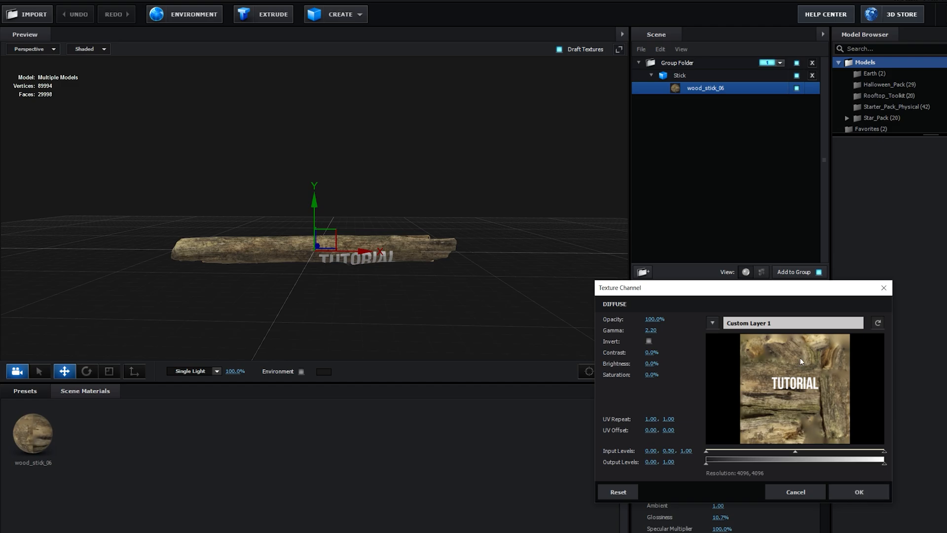
left_click(857, 491)
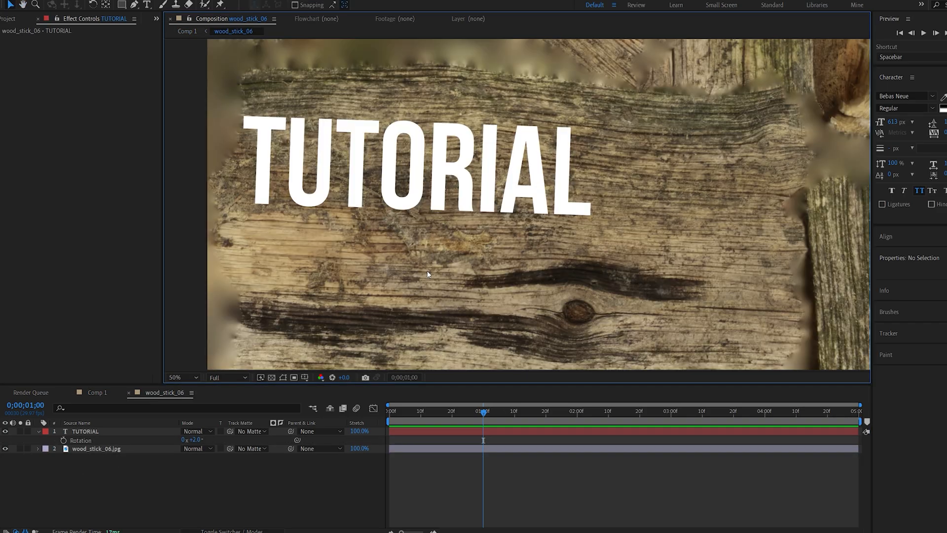
- Add an inner shadow layer style to the TUTORIAL text layer
left_click(85, 430)
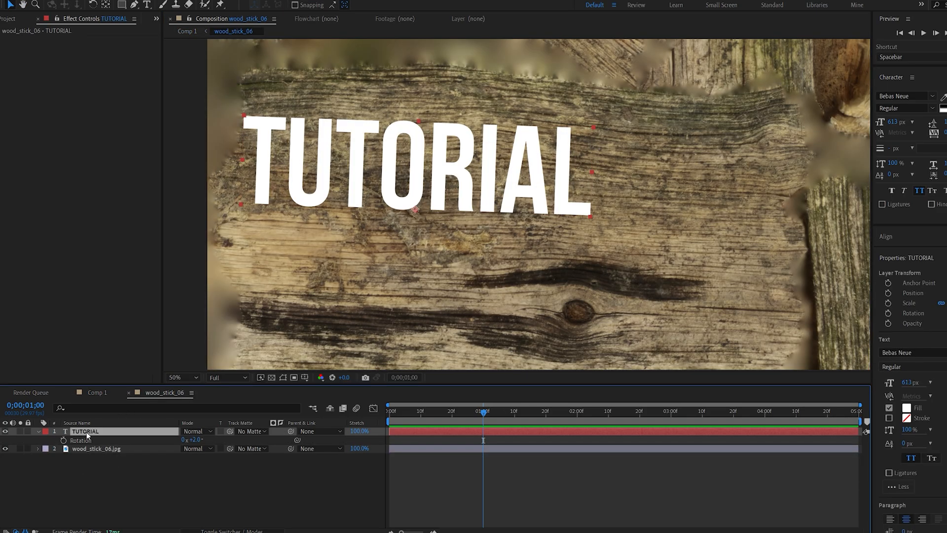
right_click(86, 430)
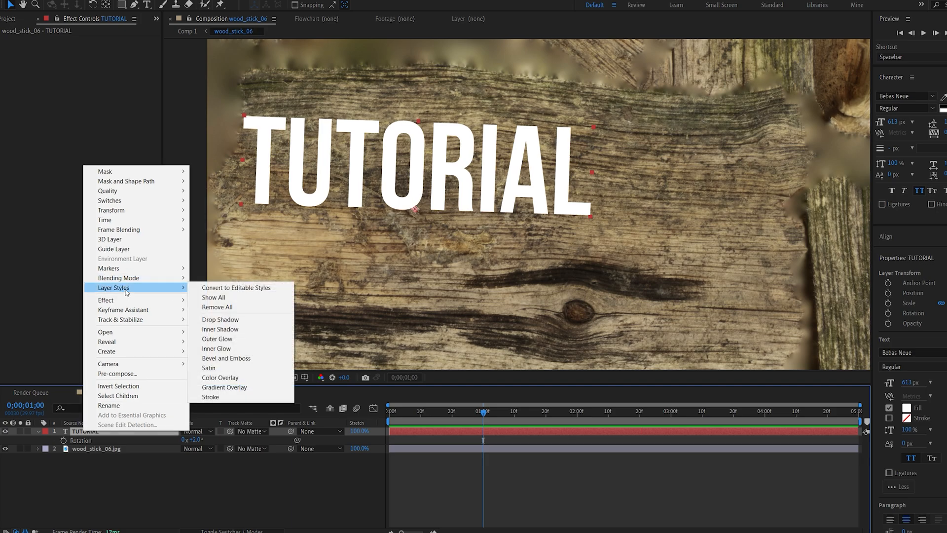
left_click(220, 329)
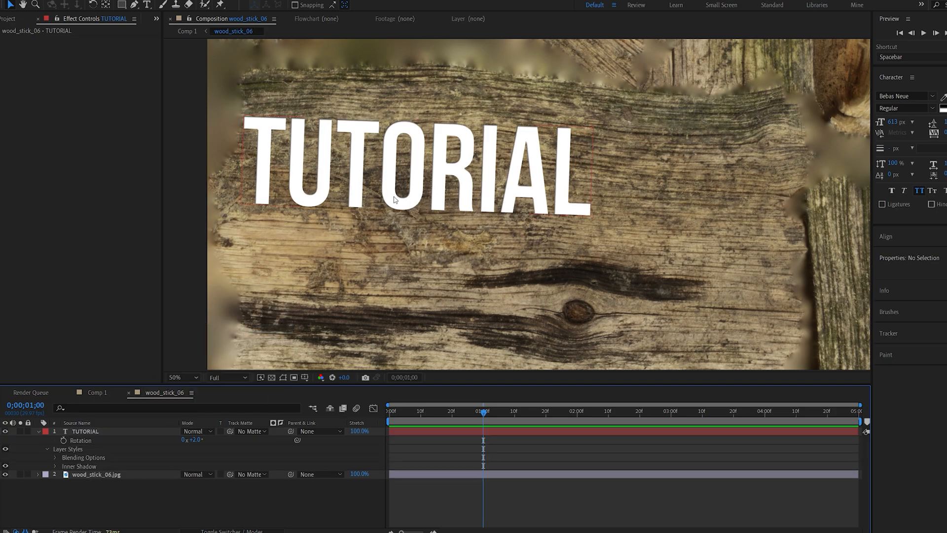
- Apply Roughen Edges to TUTORIAL with Cut edge type and a thicker border
left_click(84, 431)
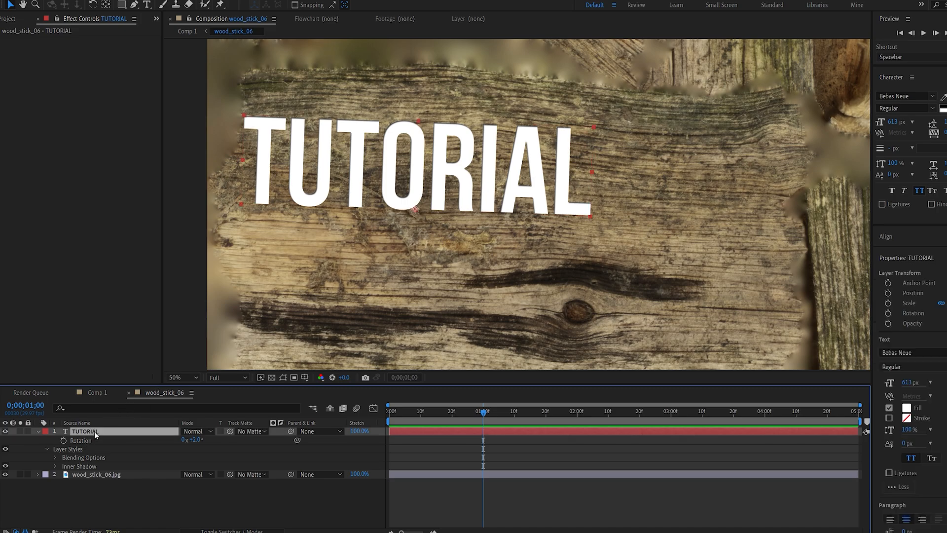
type("rou")
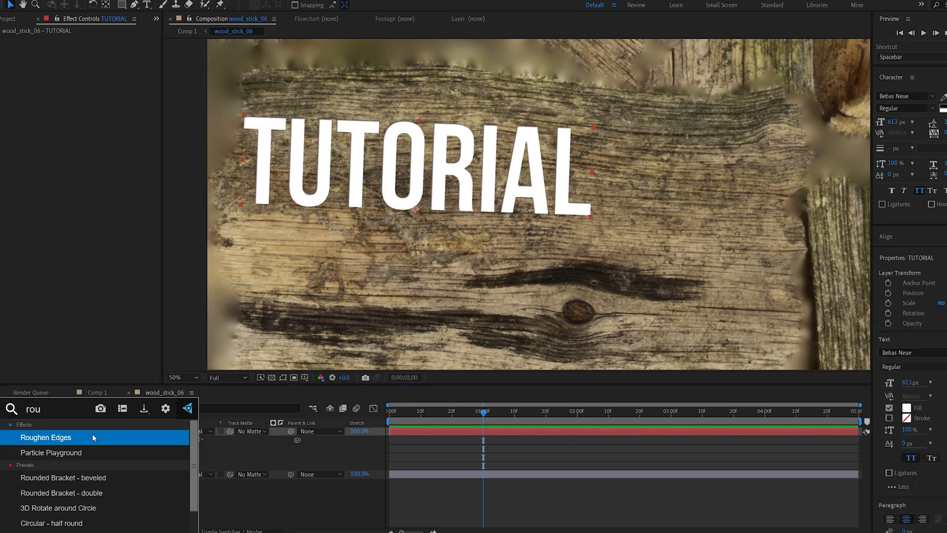
double_click(46, 437)
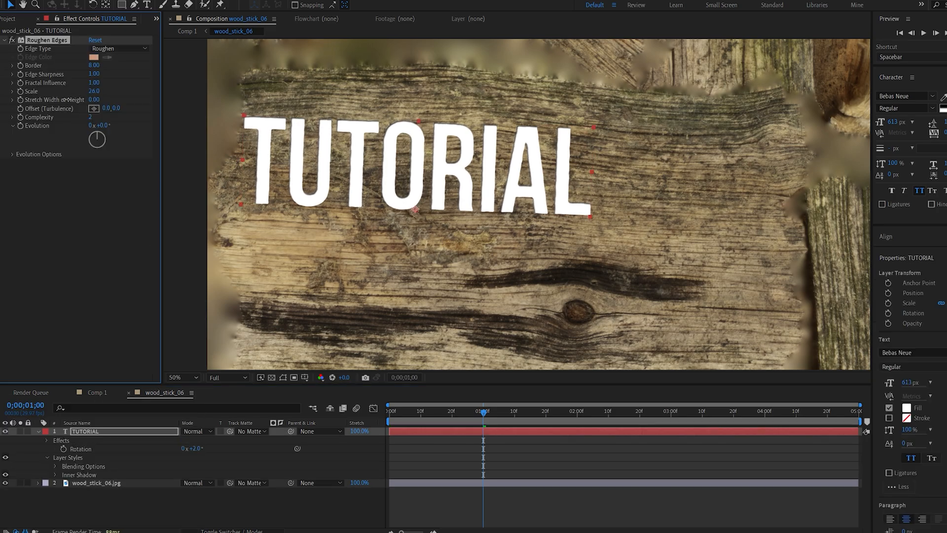
left_click(118, 49)
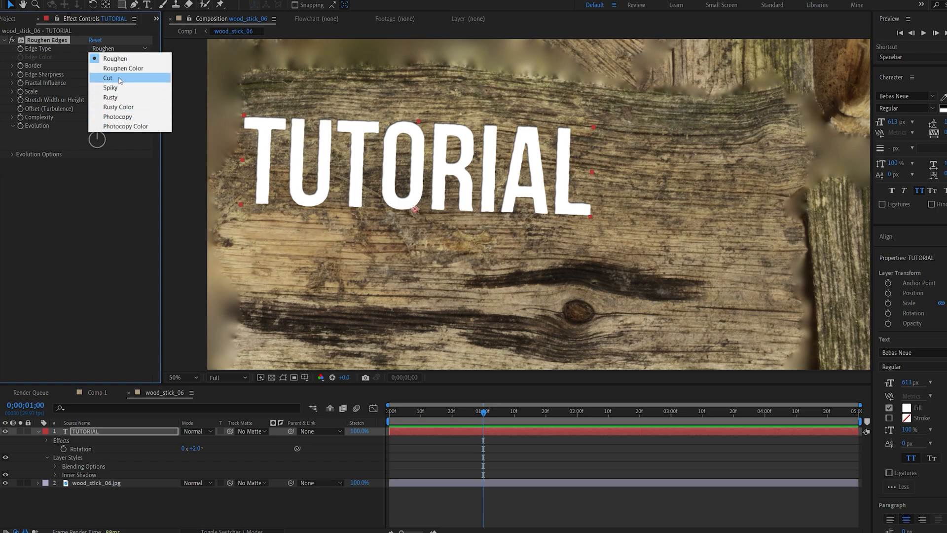
left_click(108, 78)
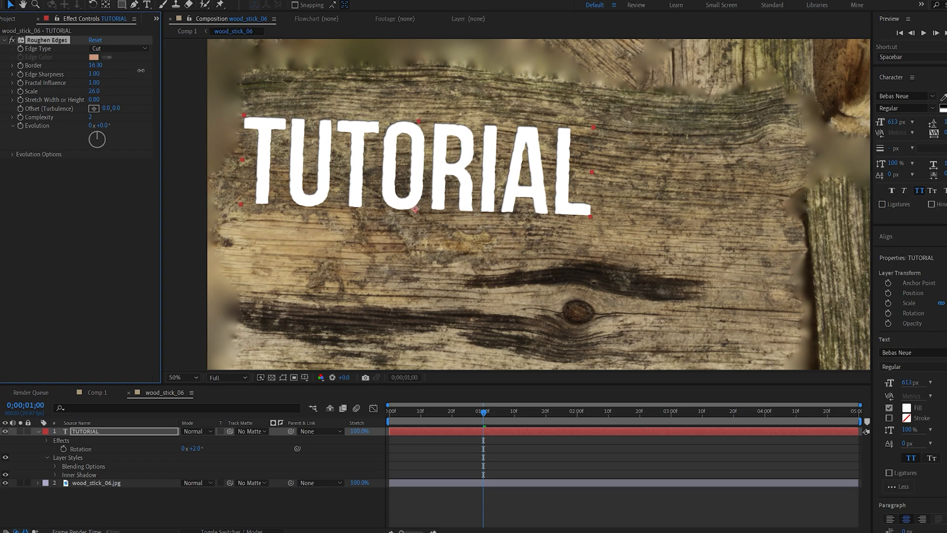
left_click(181, 377)
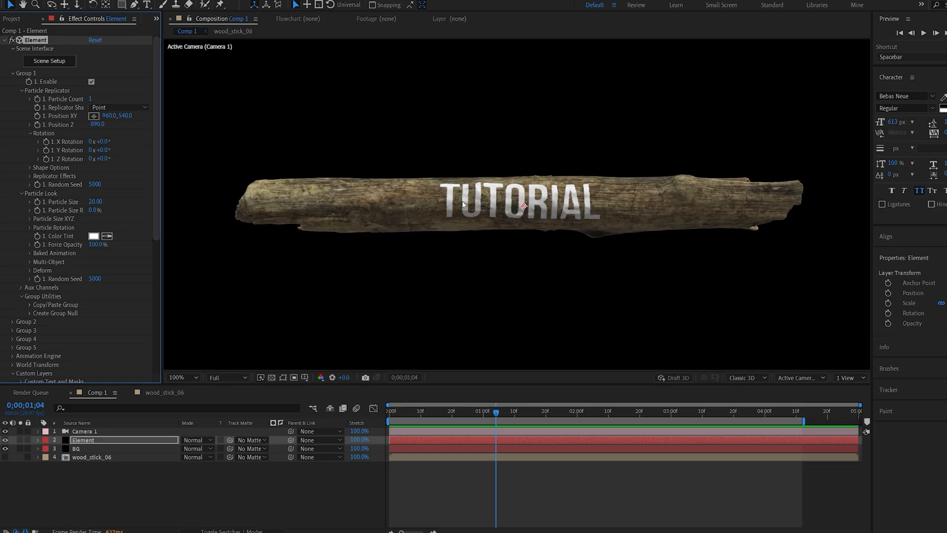
- Check the carved lettering up close, then open wood_stick_06NormalsMap.jpg in its own comp
left_click(177, 377)
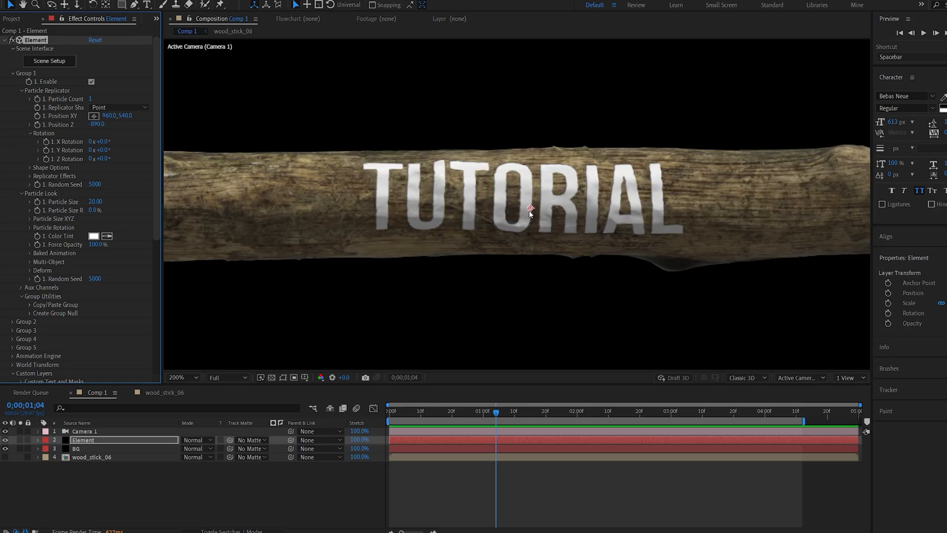
left_click(178, 377)
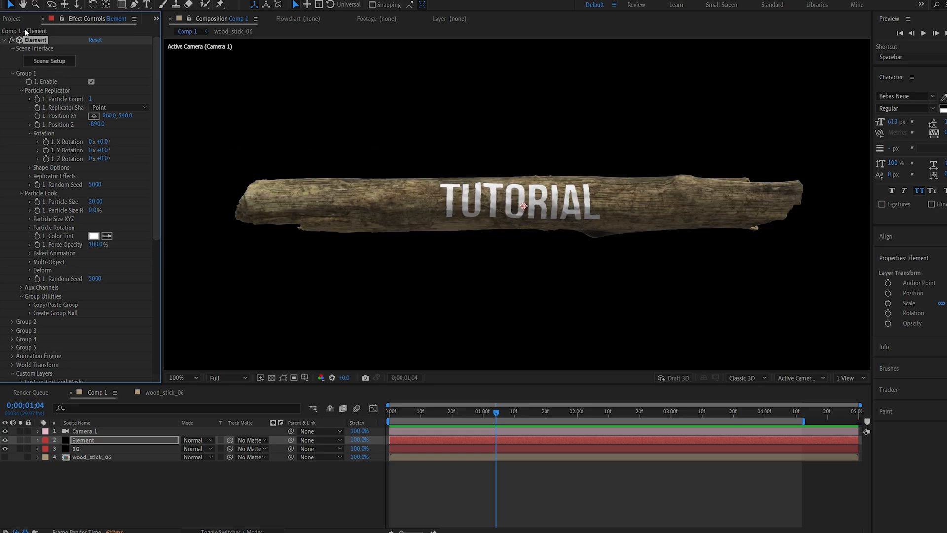
left_click(12, 19)
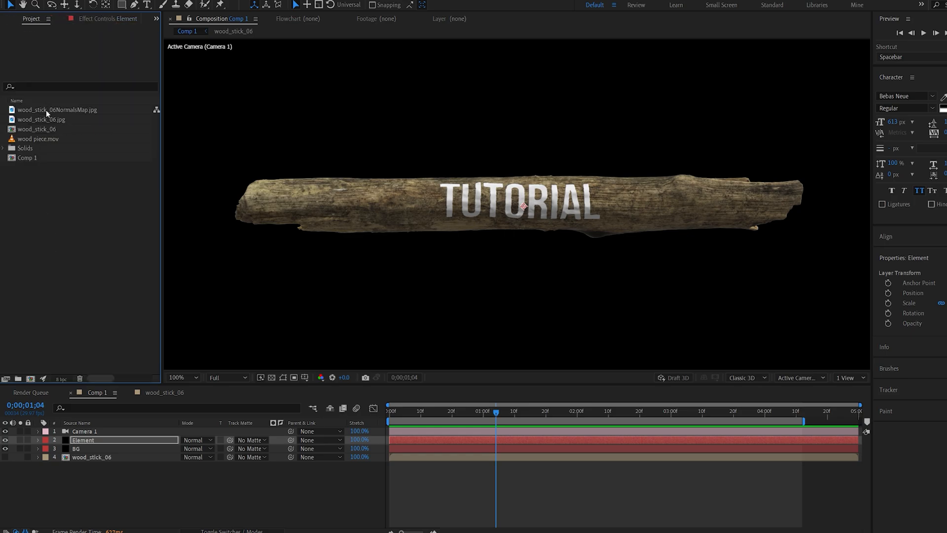
double_click(57, 109)
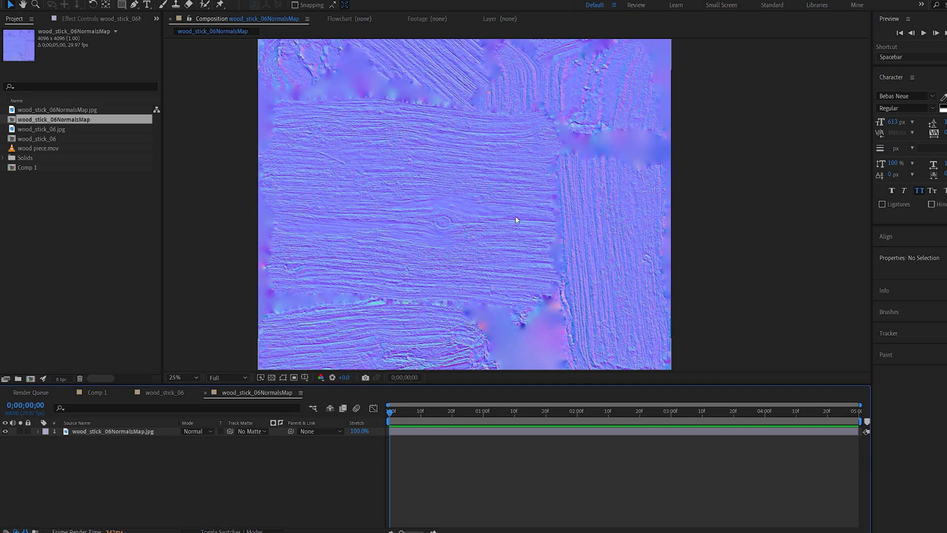
mouse_move(482, 221)
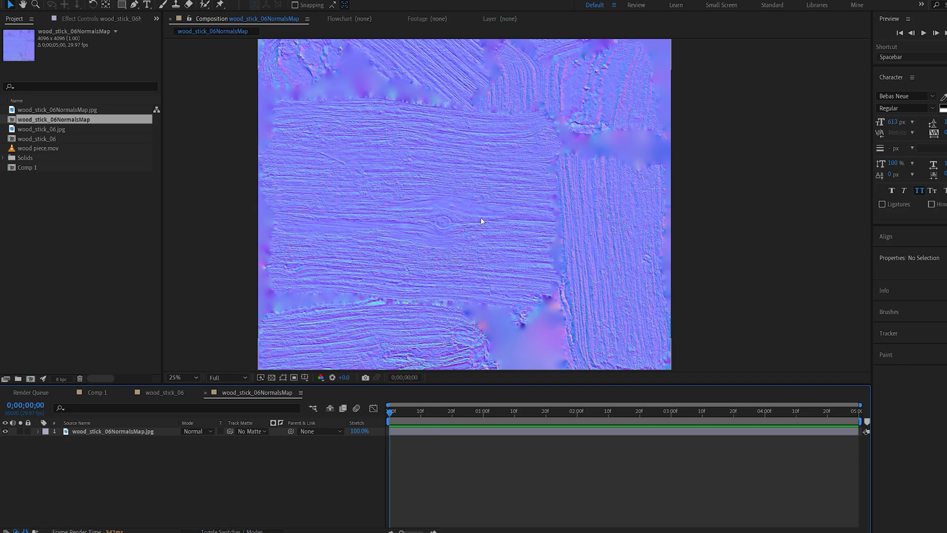
mouse_move(398, 245)
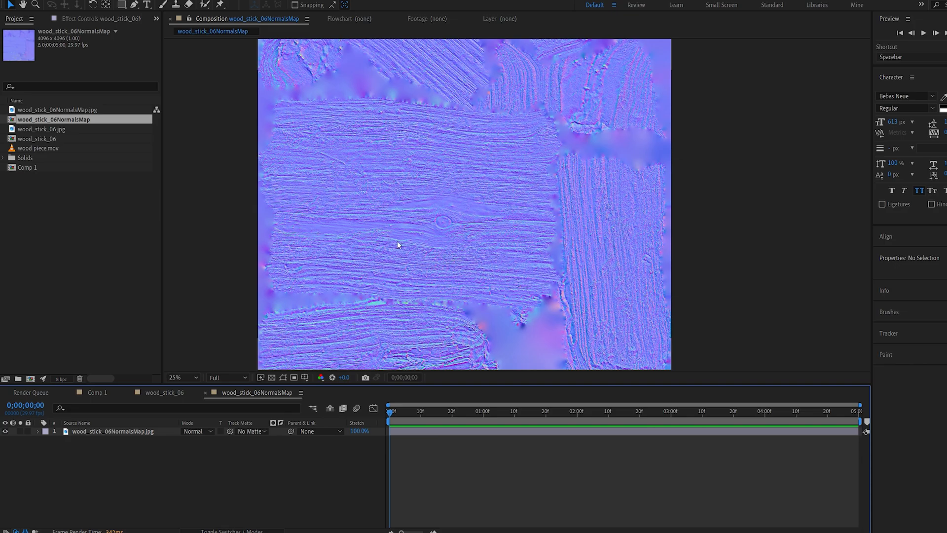
mouse_move(183, 462)
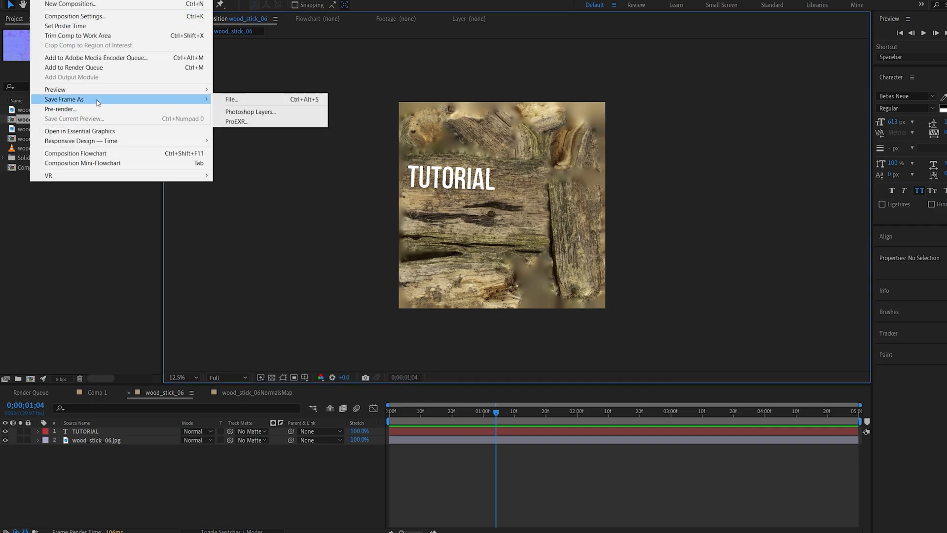
mouse_move(315, 274)
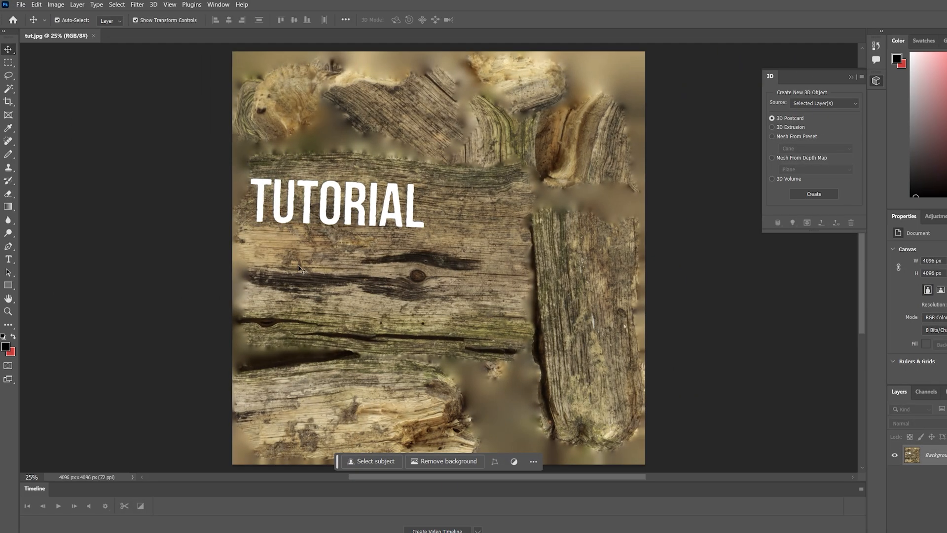
mouse_move(282, 205)
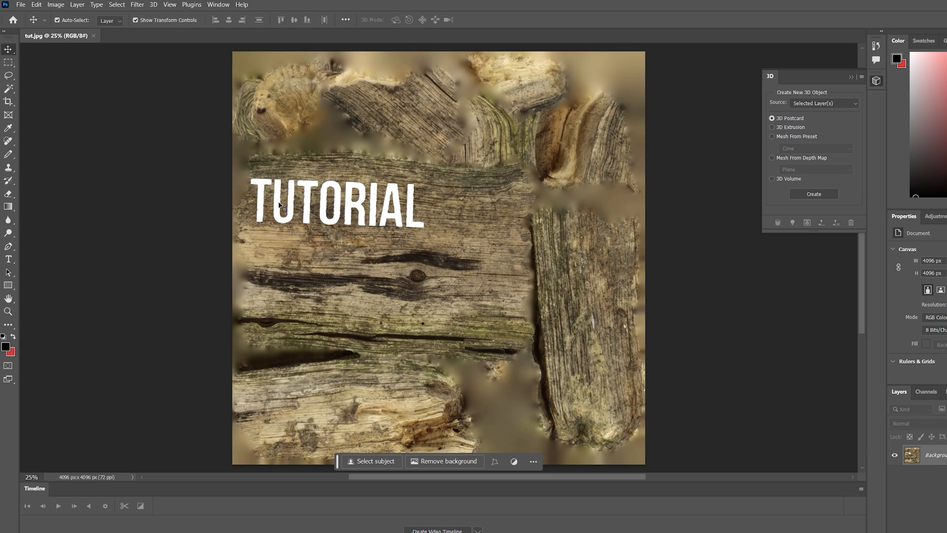
mouse_move(365, 294)
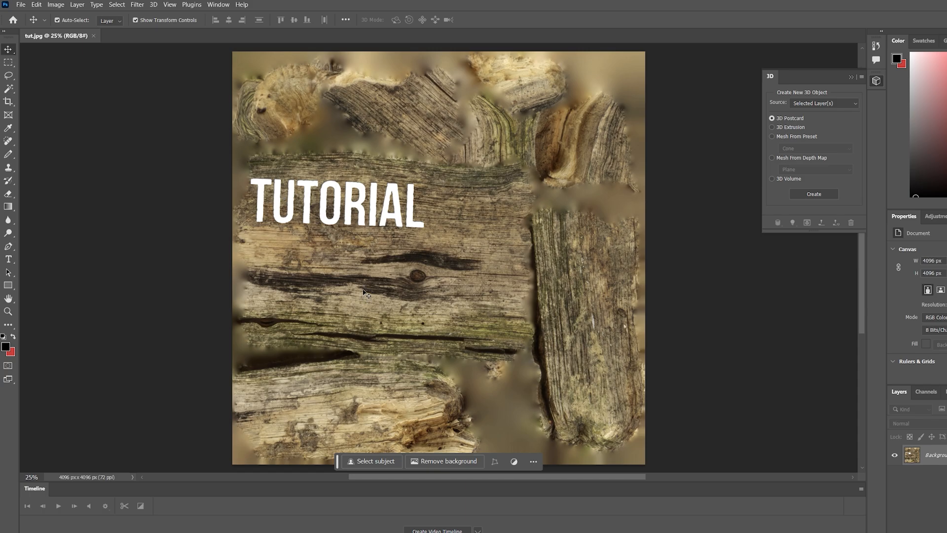
mouse_move(360, 273)
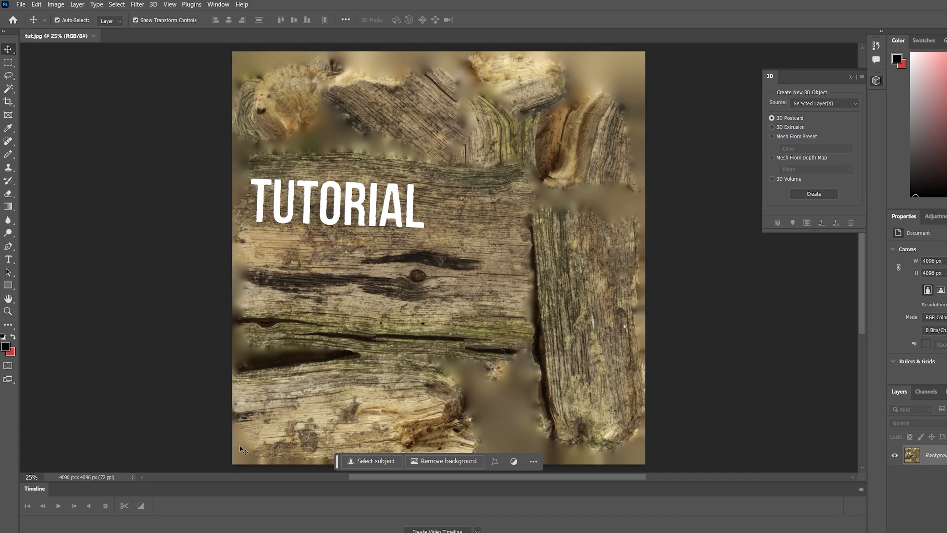
mouse_move(205, 197)
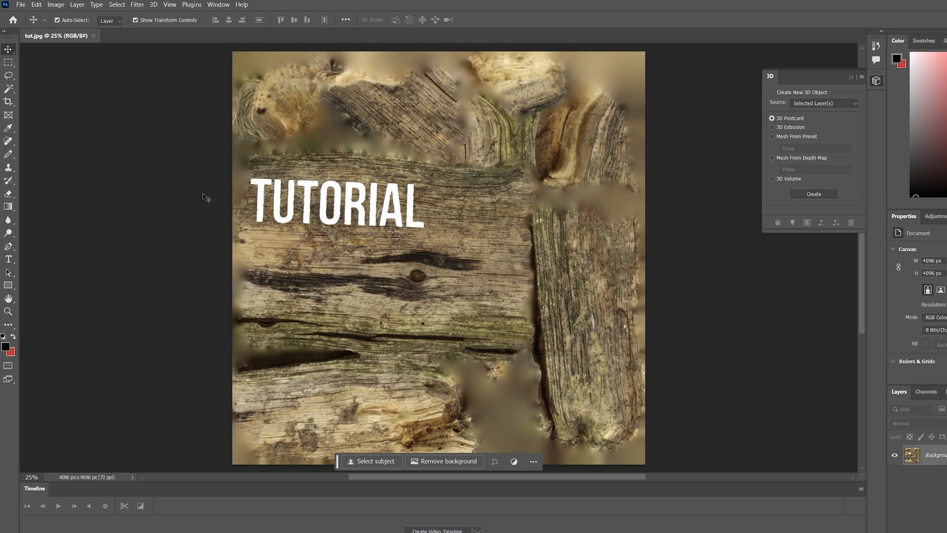
- Generate a normal map from tut.jpg at 120% Detail Scale, save, and return to After Effects
left_click(136, 5)
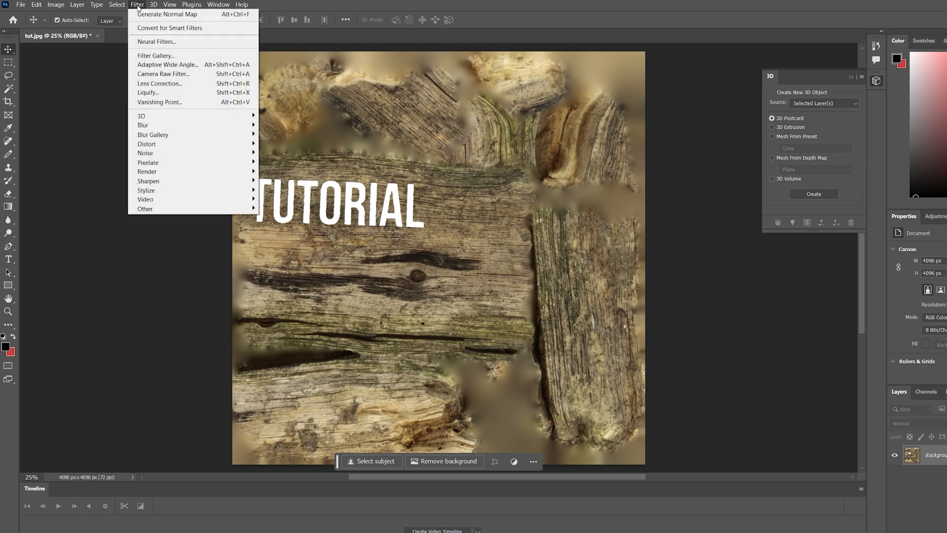
mouse_move(142, 116)
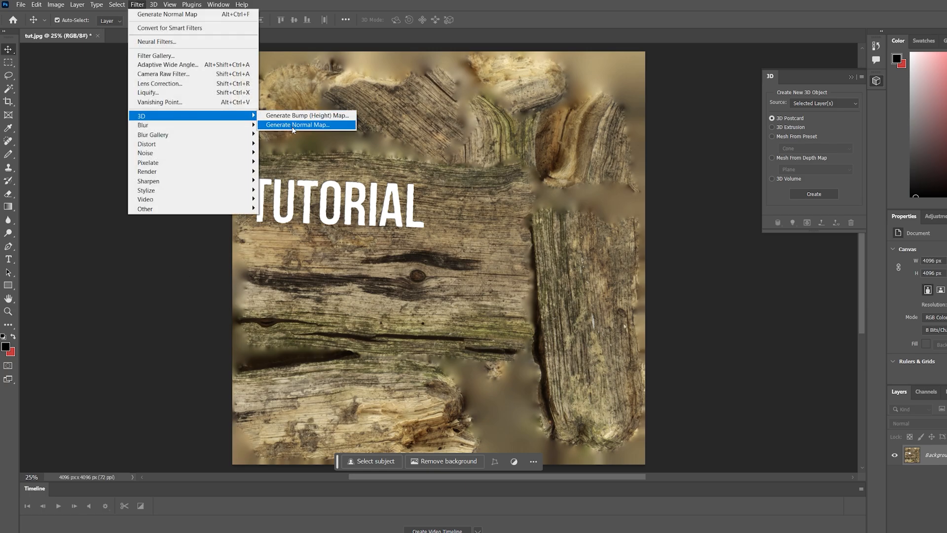
left_click(306, 125)
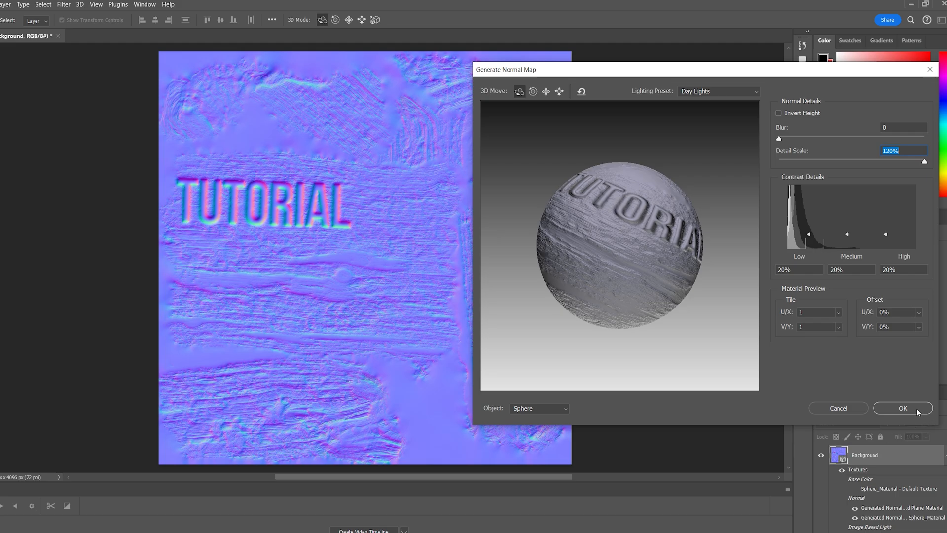
left_click(902, 408)
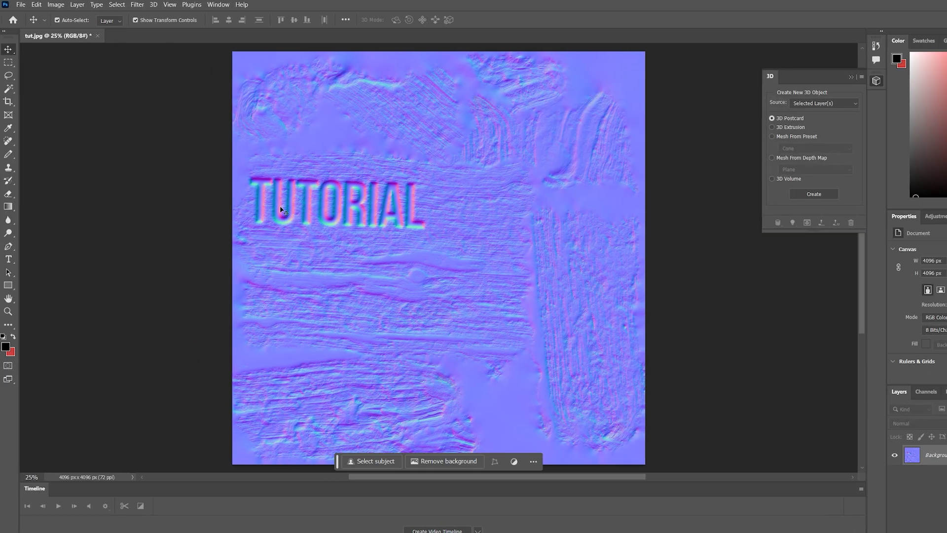
mouse_move(165, 155)
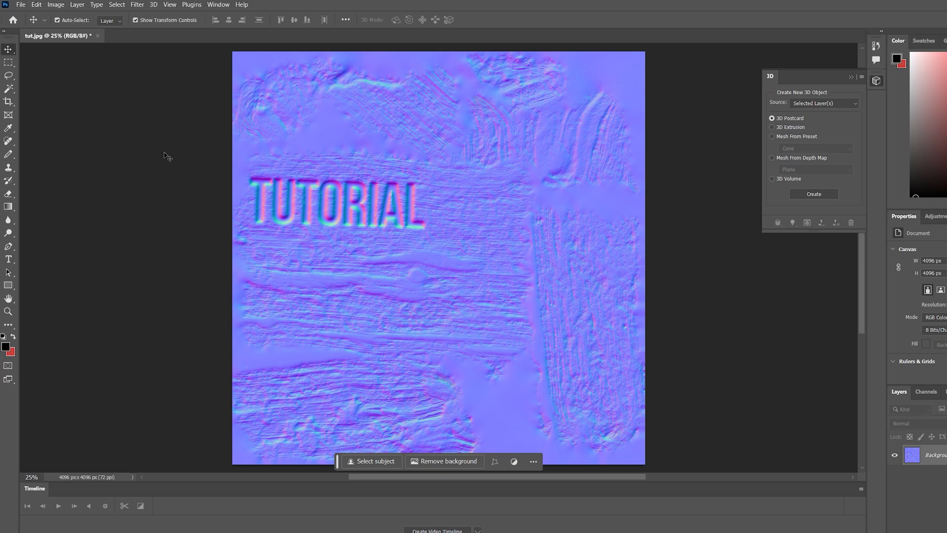
left_click(21, 4)
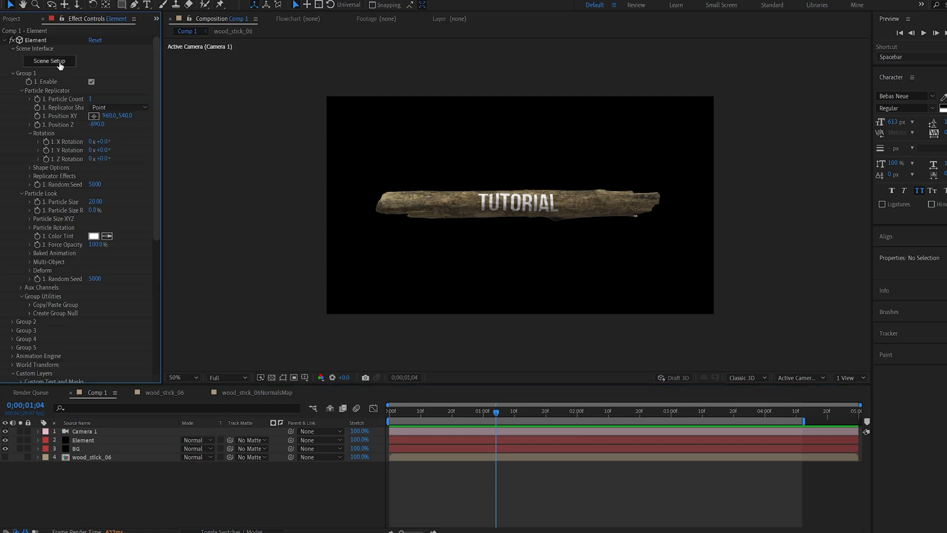
- Load normal tut.png into the stick material's Normal Bump slot in Scene Setup
left_click(83, 440)
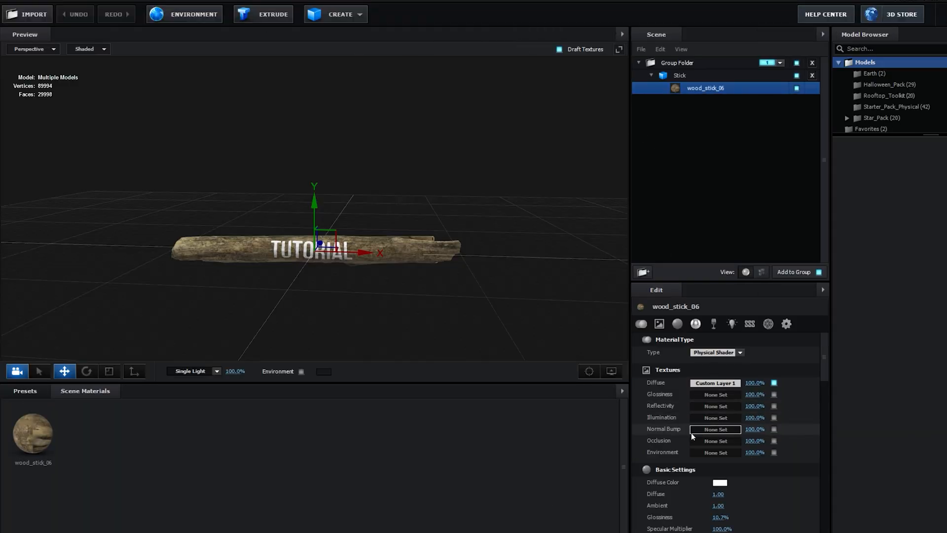
left_click(715, 429)
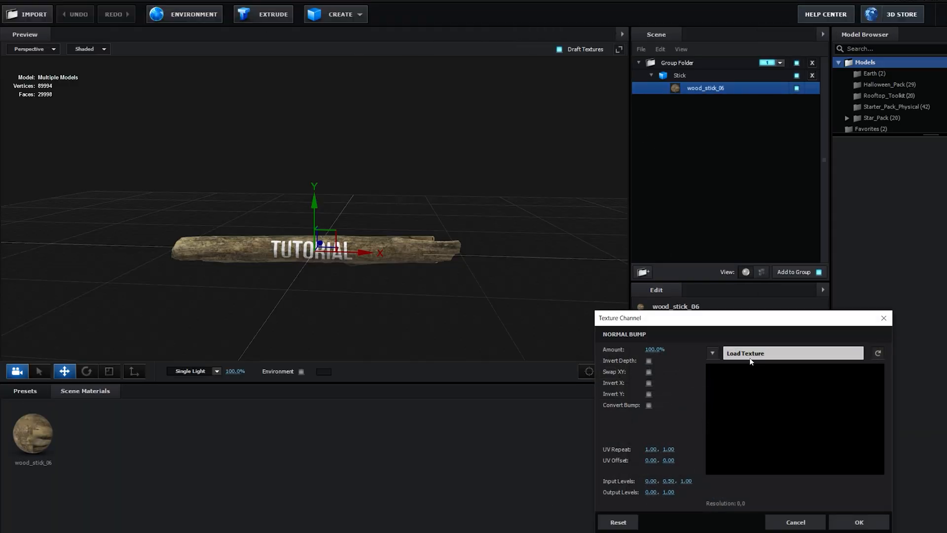
left_click(793, 352)
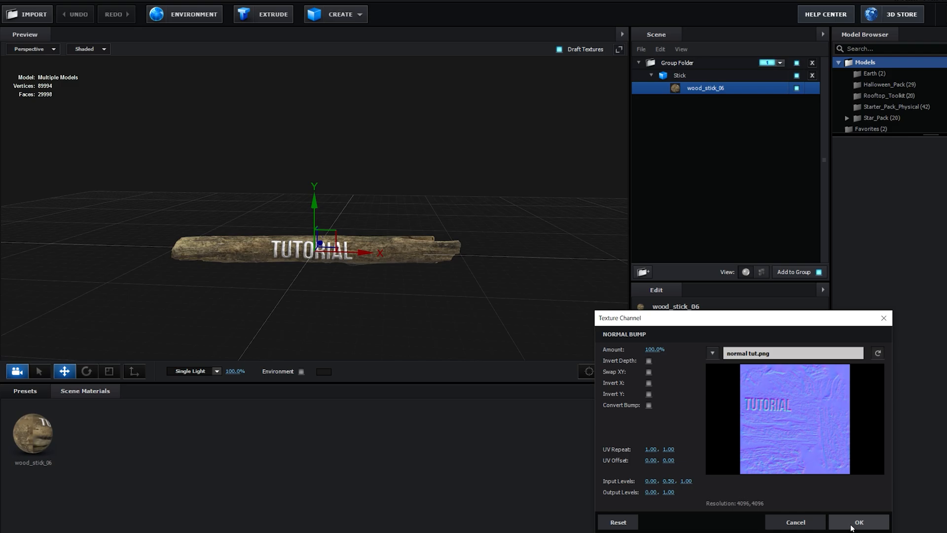
left_click(858, 522)
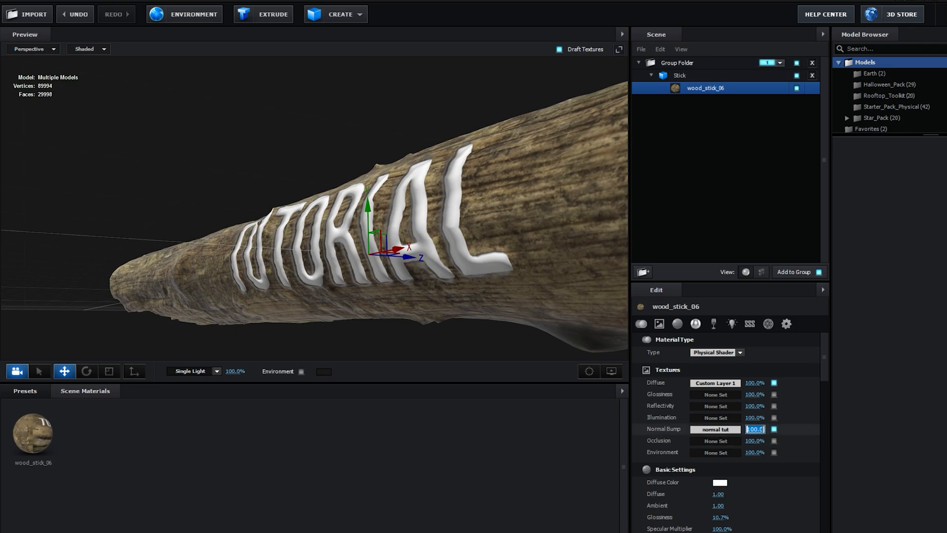
- Set the stick's Normal Bump strength to -100% and toggle Diffuse to check the carving
type("-100.0")
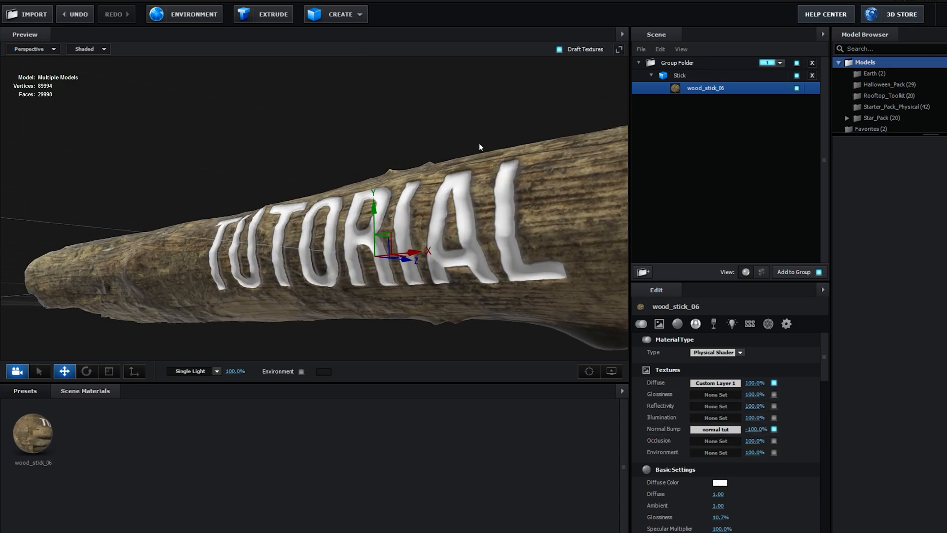
left_click_drag(479, 147, 516, 250)
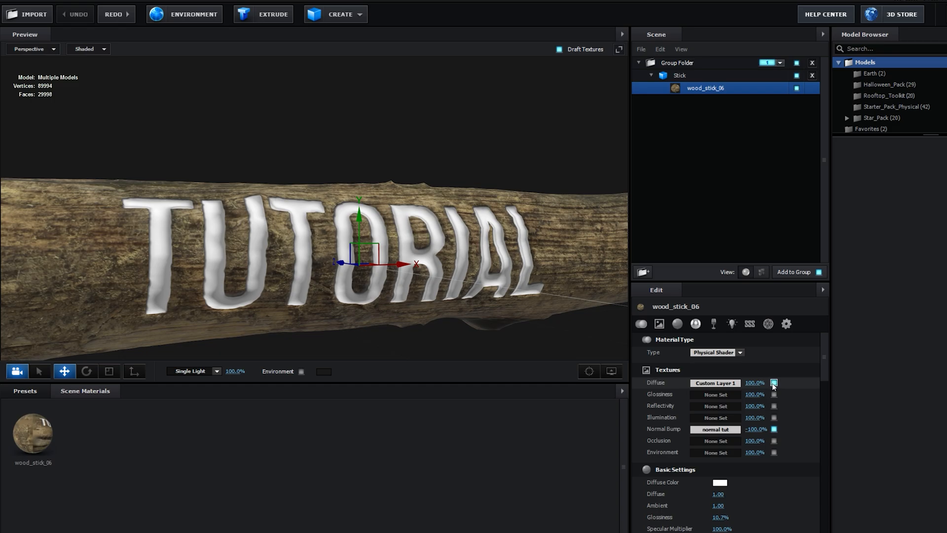
left_click(774, 382)
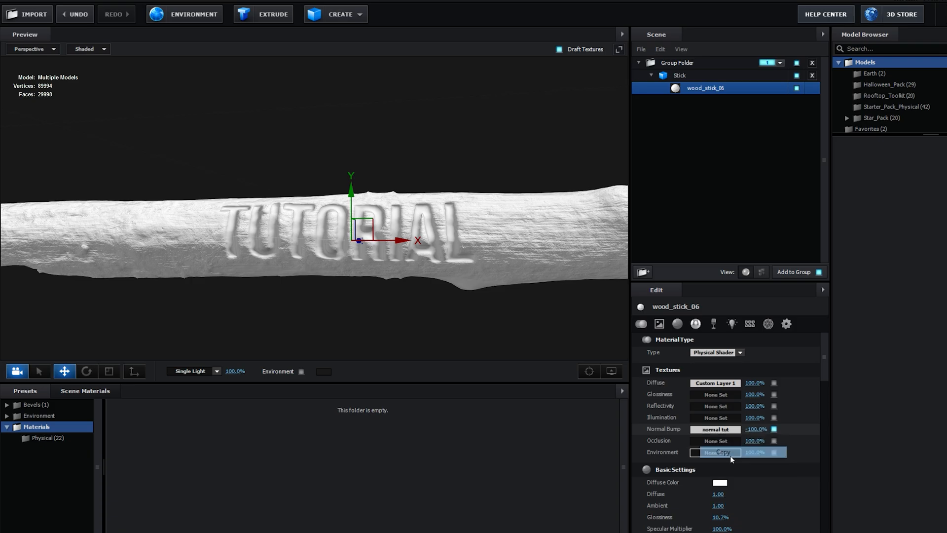
left_click(43, 437)
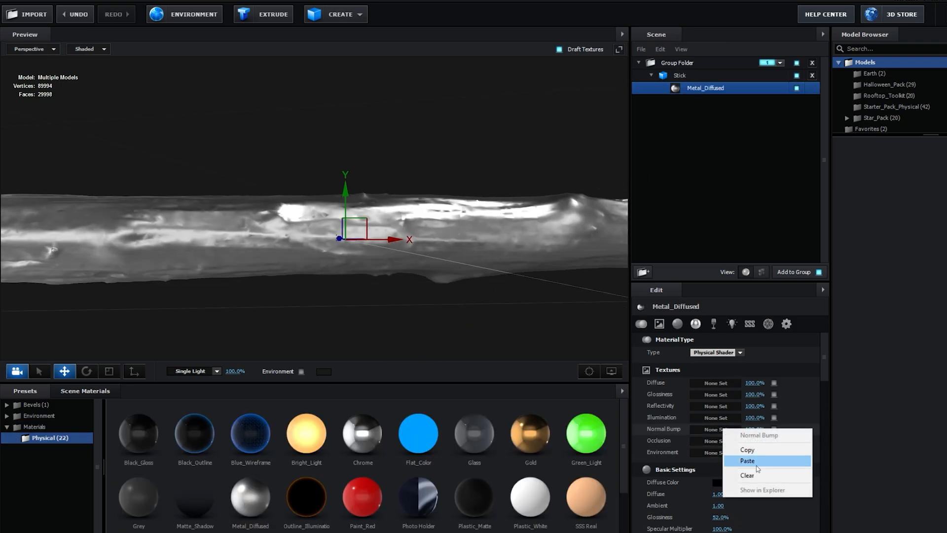
left_click(747, 460)
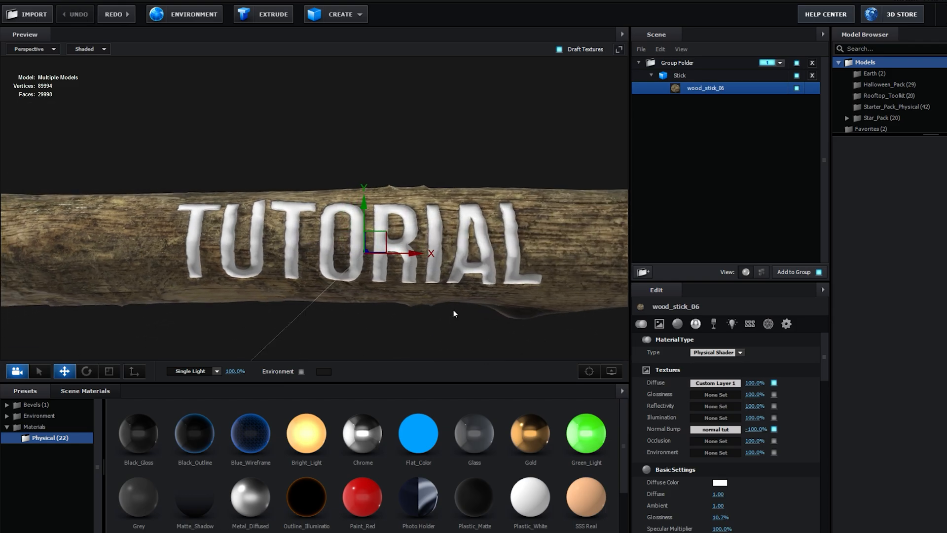
mouse_move(432, 191)
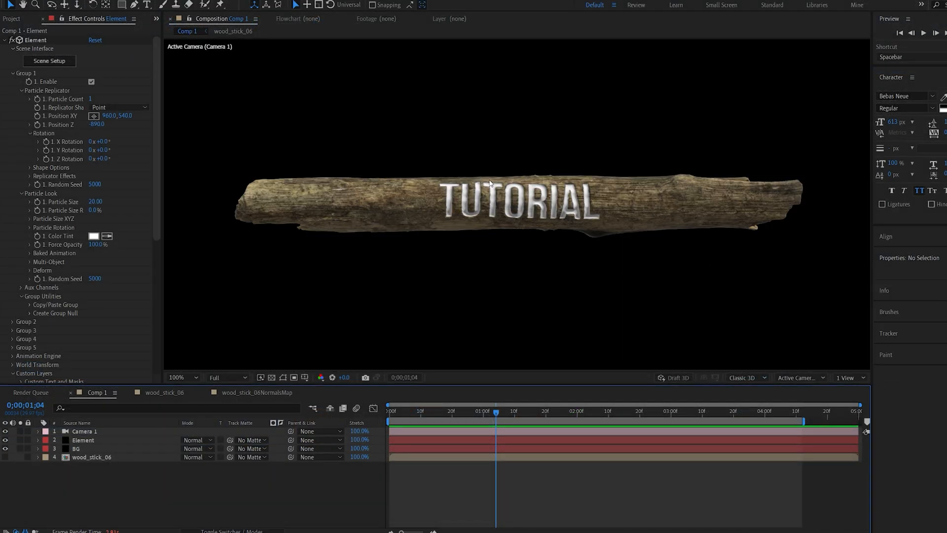
- In the wood_stick_06 precomp, set the TUTORIAL text fill to #231E19
left_click(158, 392)
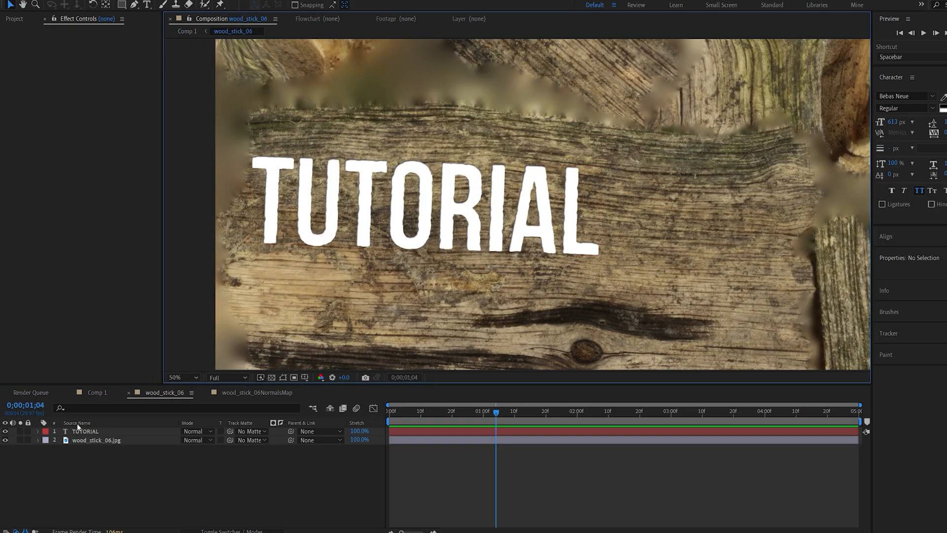
left_click(85, 431)
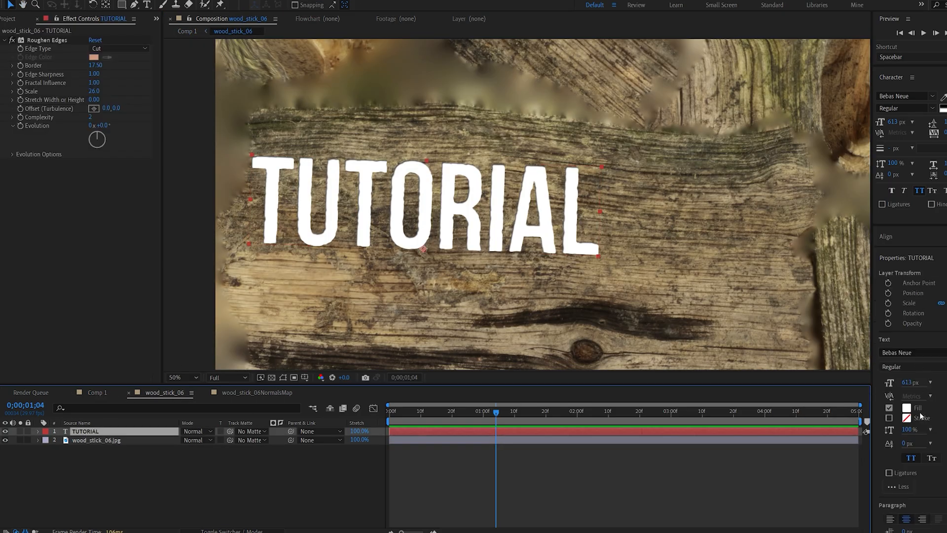
left_click(906, 407)
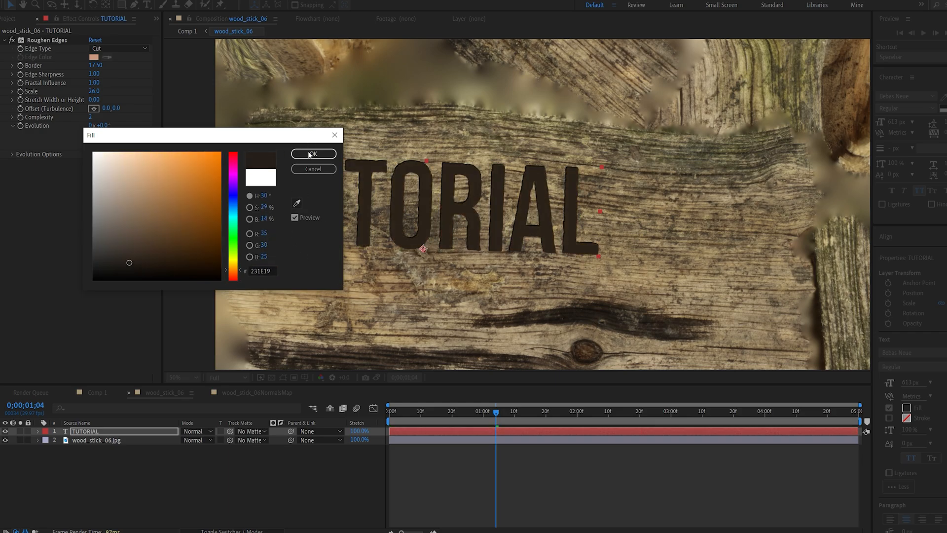
left_click(312, 154)
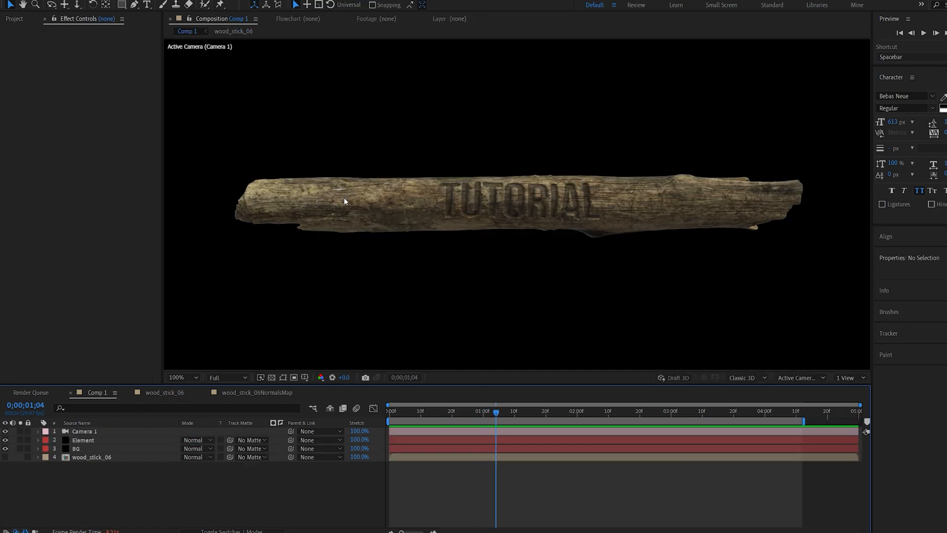
- In Element Scene Setup, put the Stick group on an Auxiliary Animation channel
left_click(178, 377)
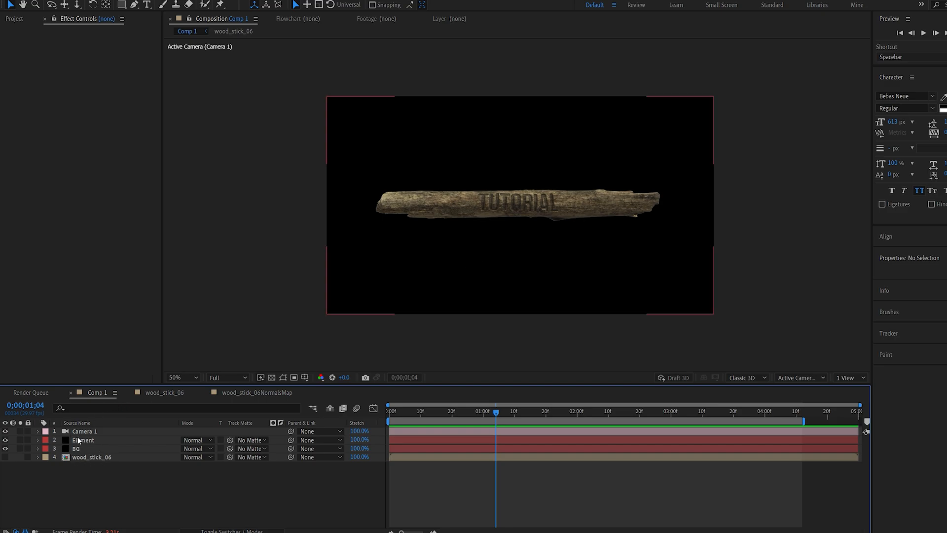
left_click(83, 440)
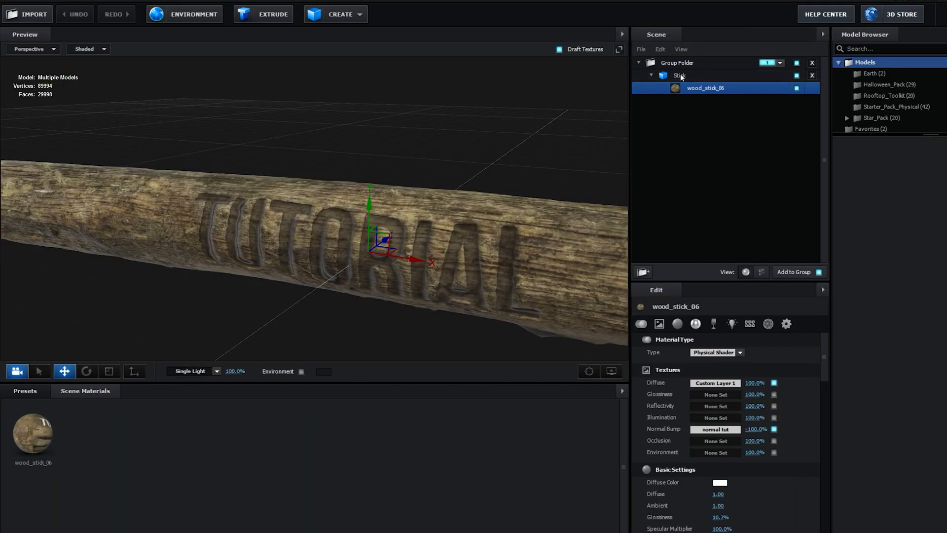
right_click(680, 75)
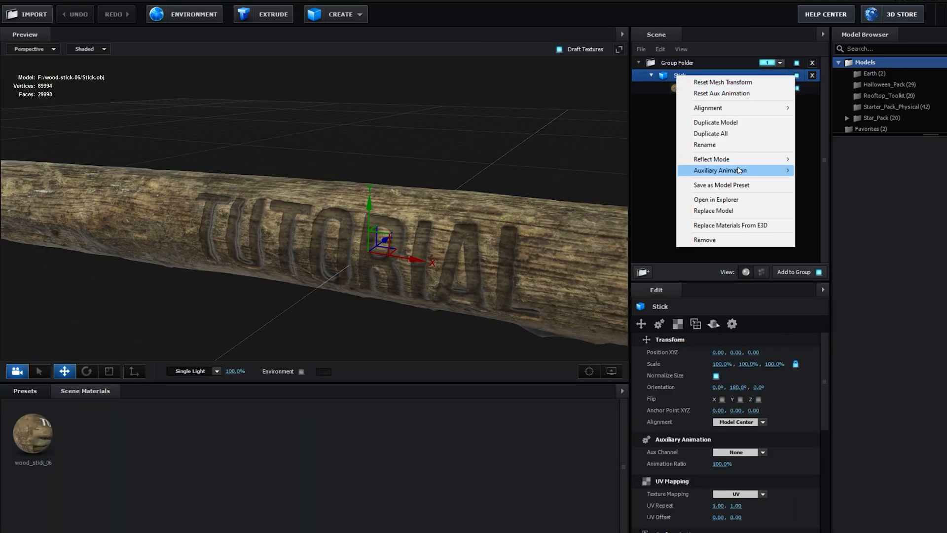
mouse_move(719, 169)
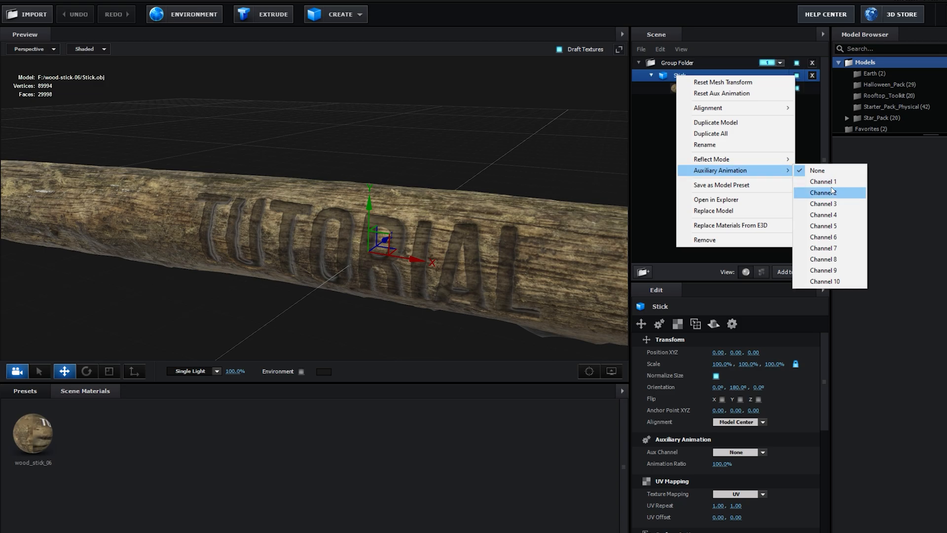
left_click(822, 181)
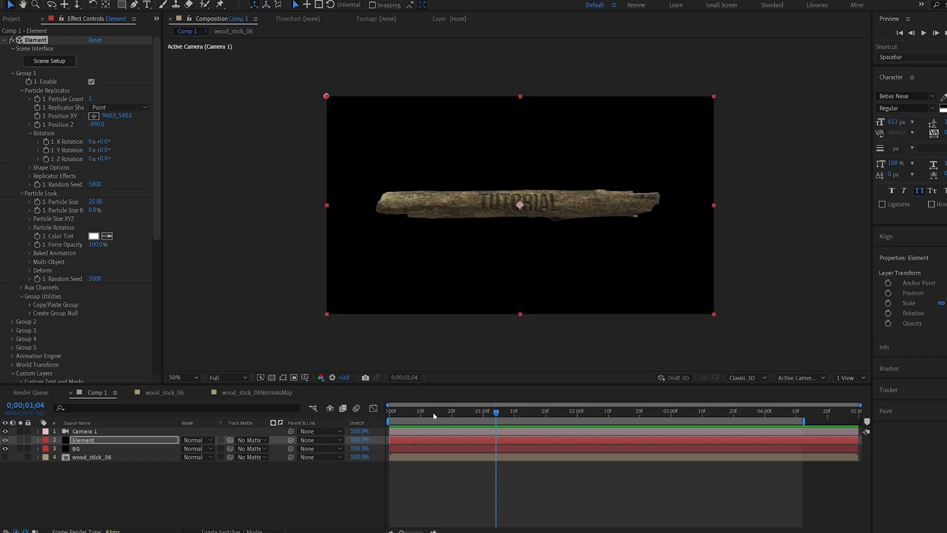
- Keyframe Element's Position XY and X Rotation at 0f, 20f, about 3:00 and 3:21
left_click(450, 411)
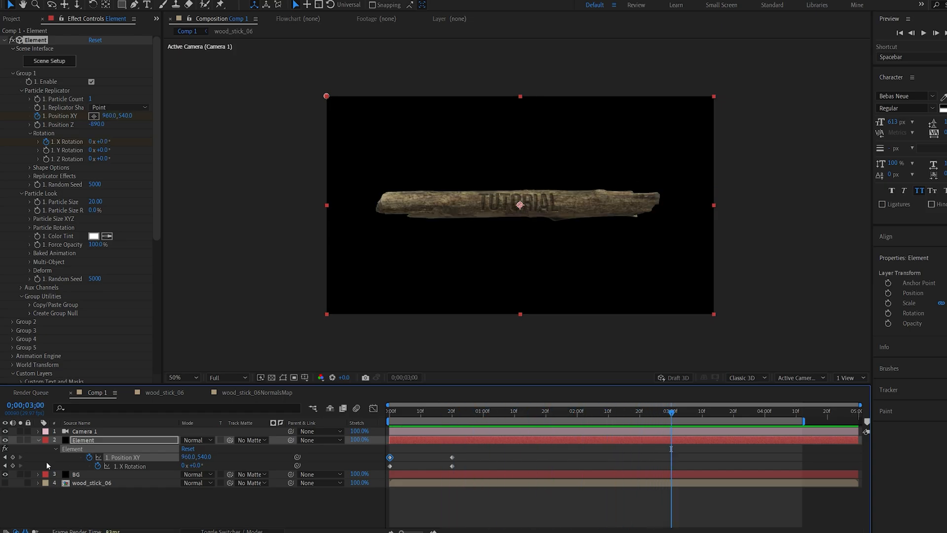
left_click(737, 411)
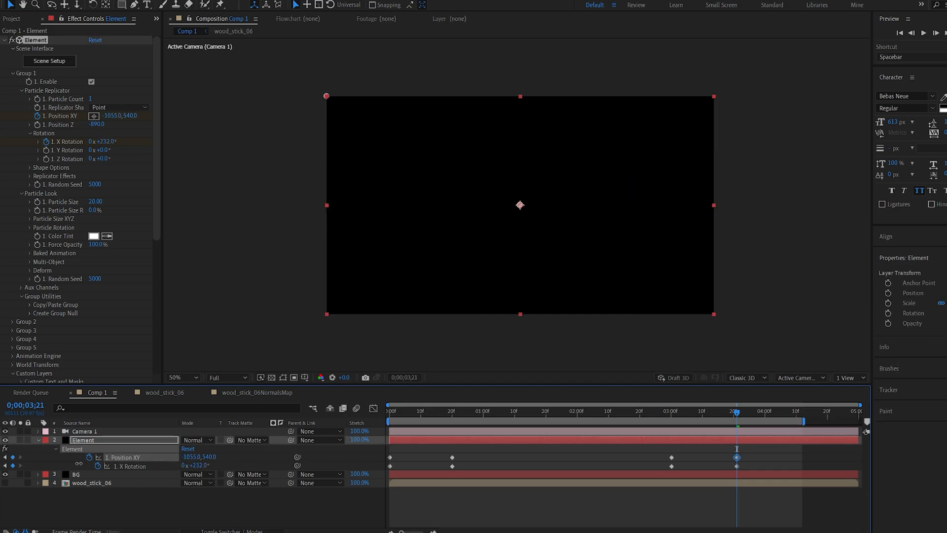
left_click(391, 411)
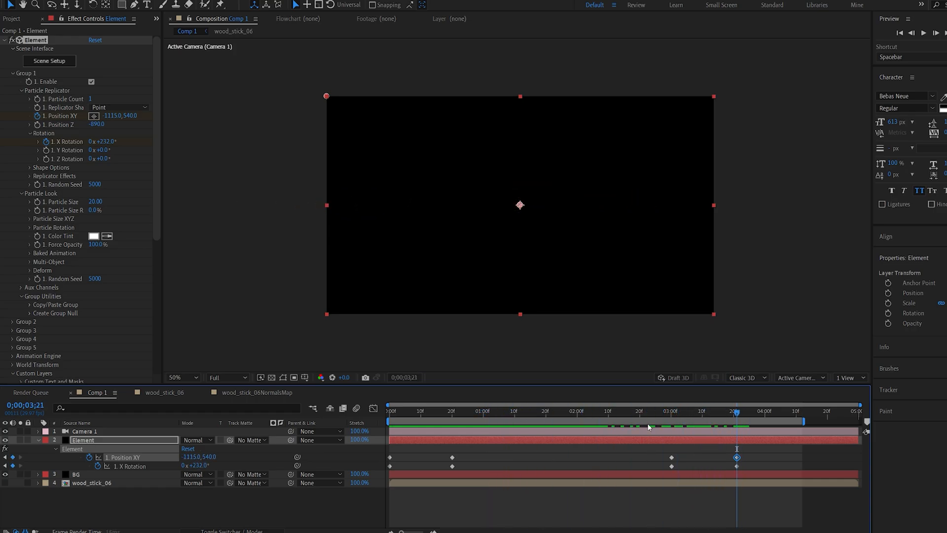
- Keyframe Camera 1 Y Rotation from +51° to 0°, mirrored at the end, and Easy Ease all keyframes
left_click(452, 410)
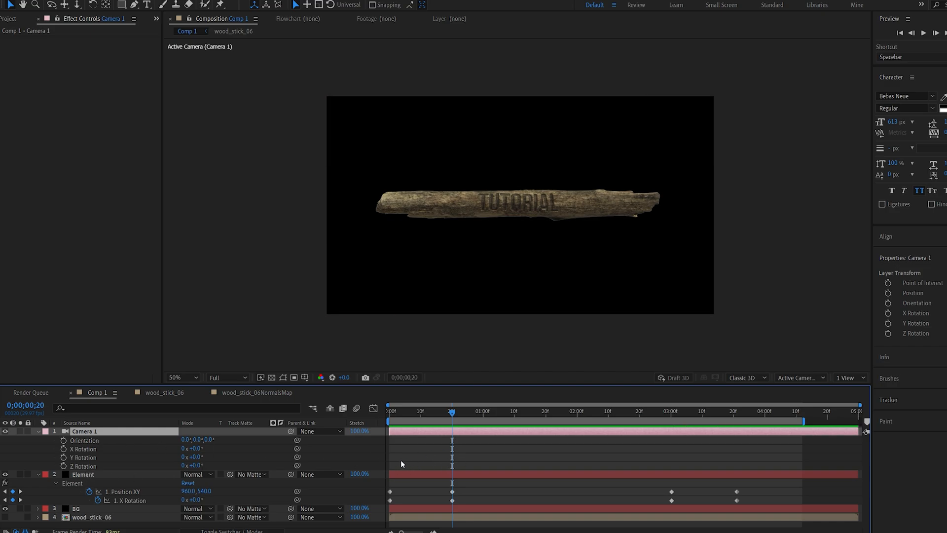
left_click(91, 457)
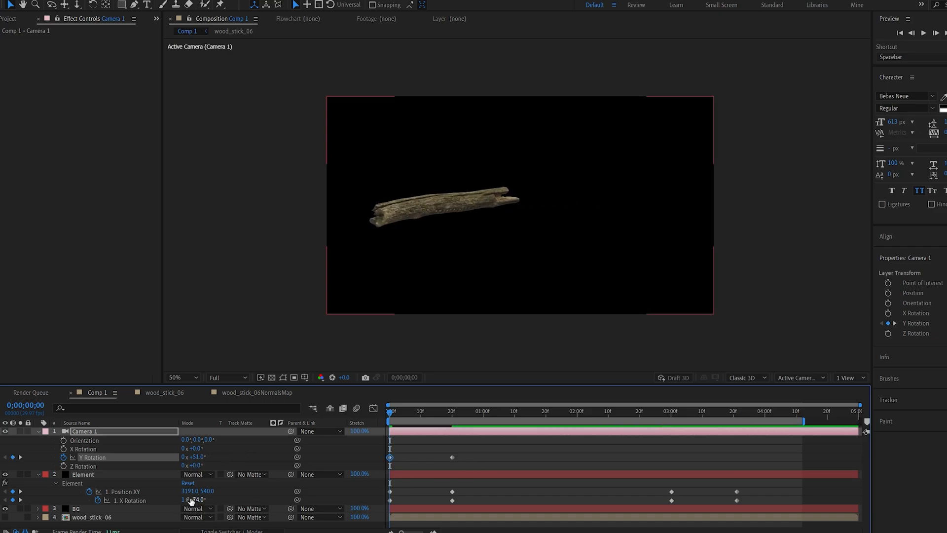
left_click(83, 474)
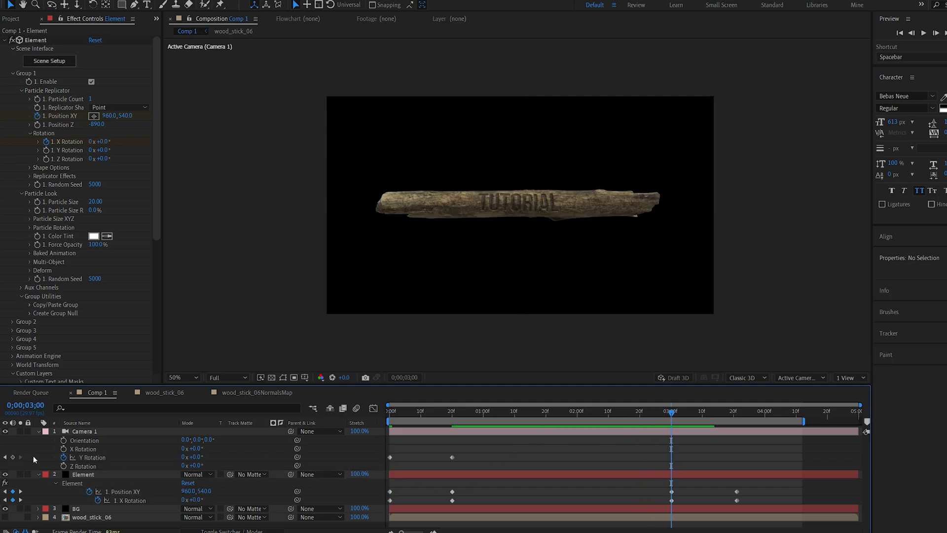
left_click(83, 431)
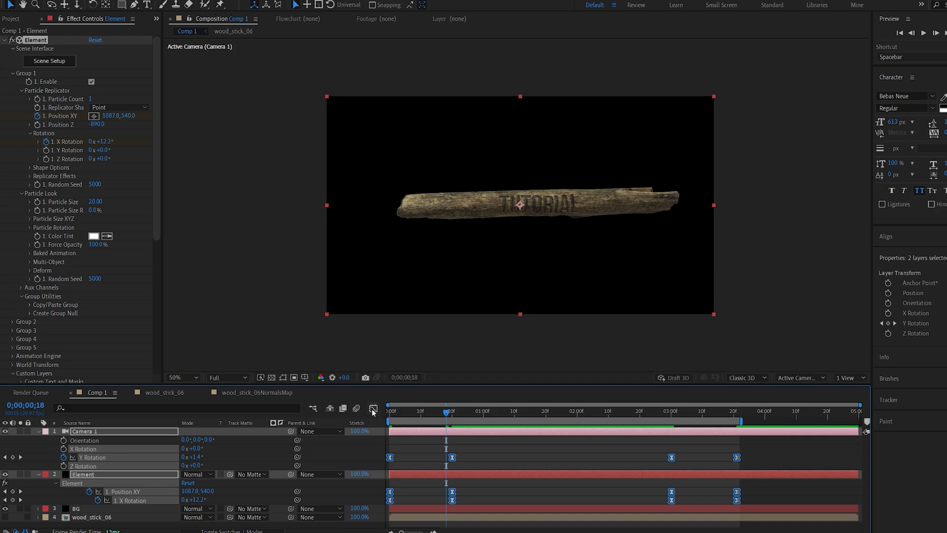
left_click(372, 408)
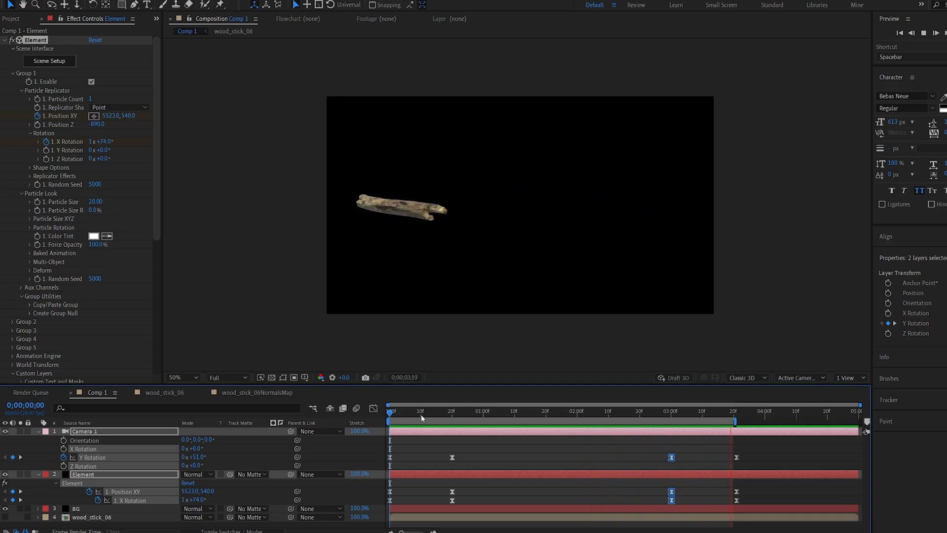
left_click(565, 420)
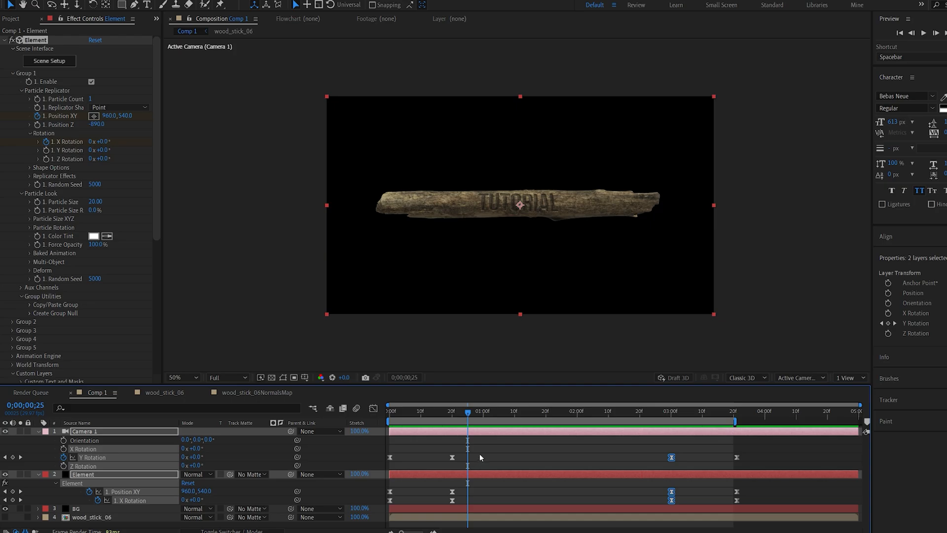
- Create Null 1, parent Camera 1 to it, and keyframe its Position
right_click(479, 457)
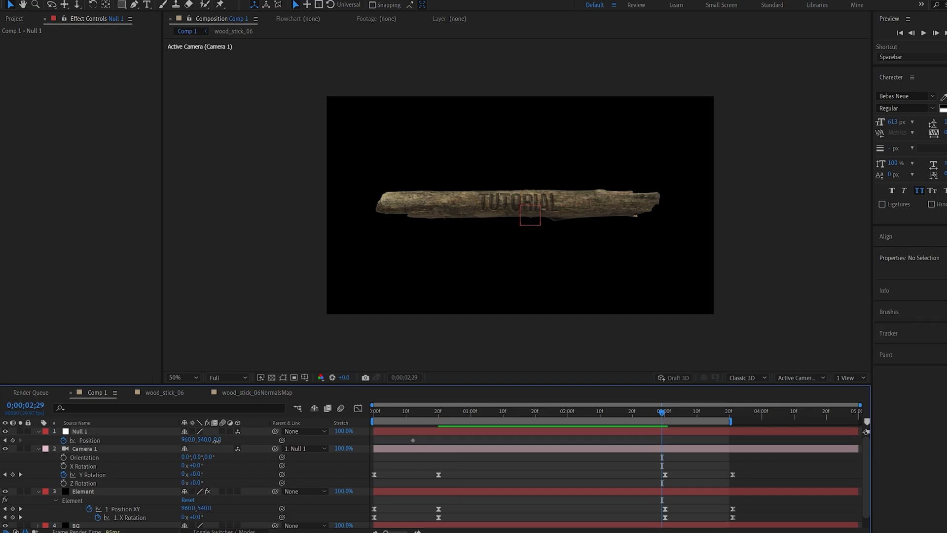
left_click(80, 431)
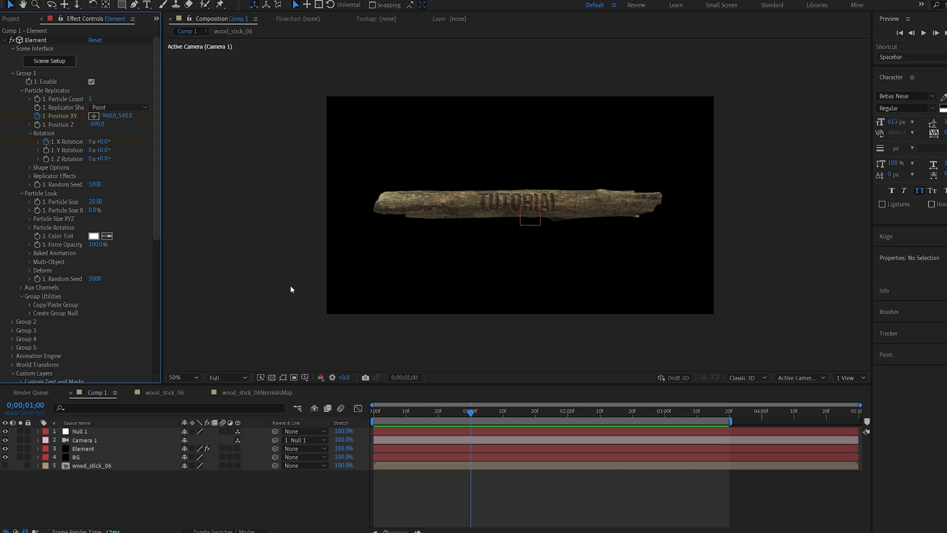
mouse_move(85, 304)
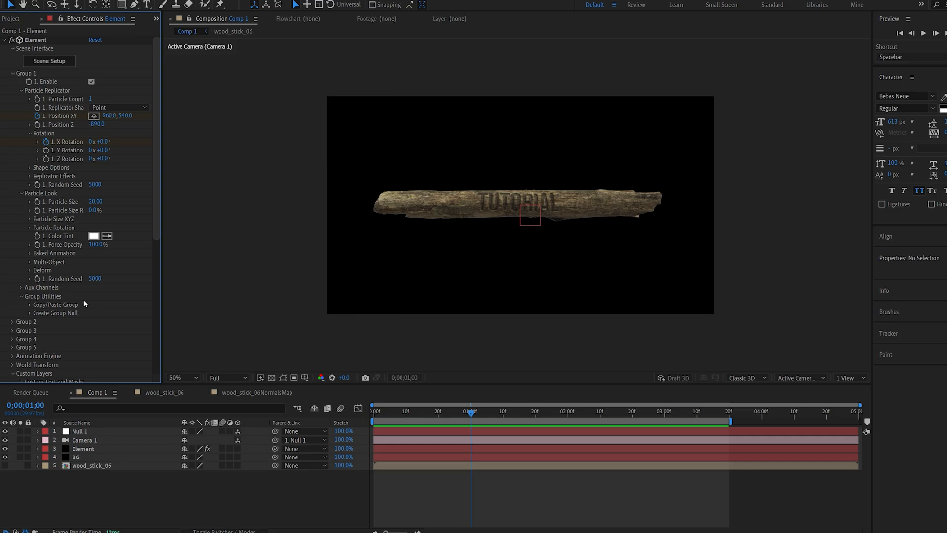
mouse_move(22, 290)
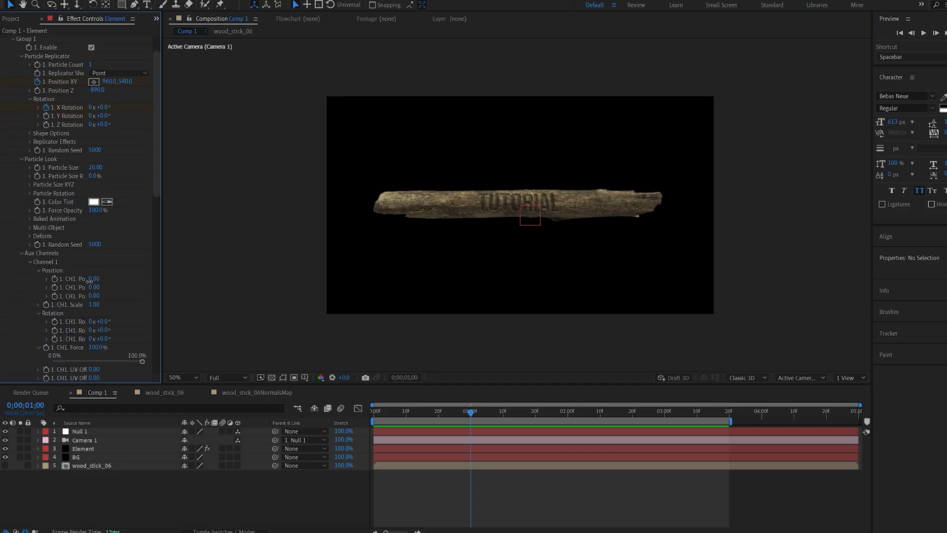
- Keyframe CH1 Position X and CH1 Rotation X near the start and end
left_click(83, 449)
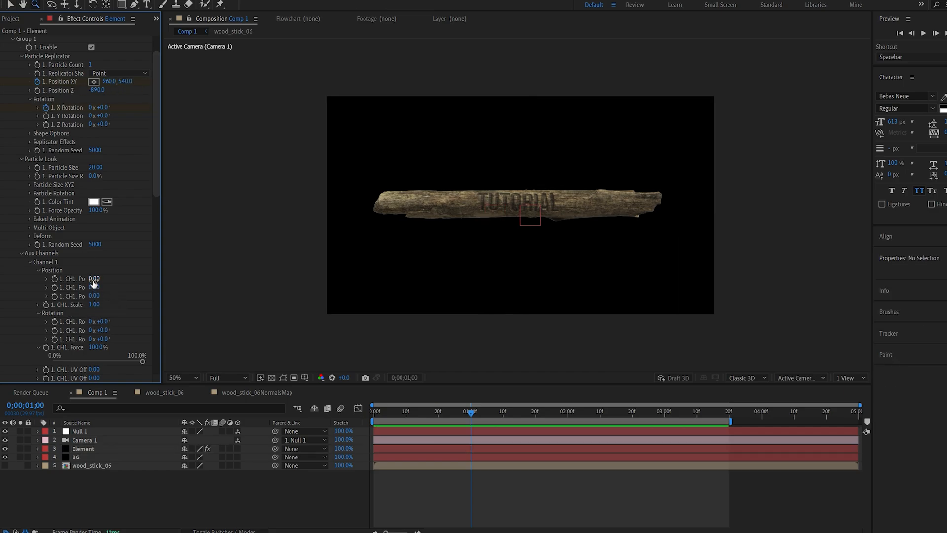
left_click(83, 448)
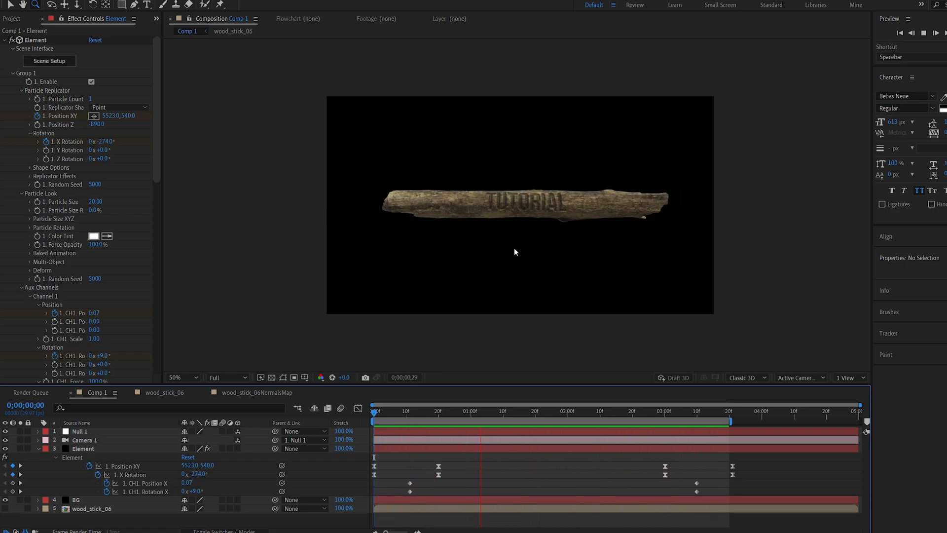
left_click(543, 411)
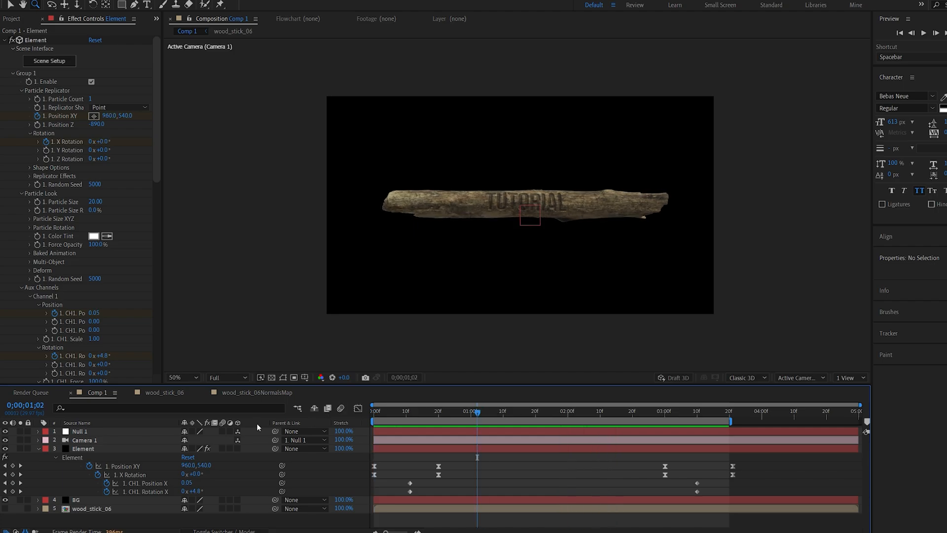
left_click(84, 439)
type("wiggle(")
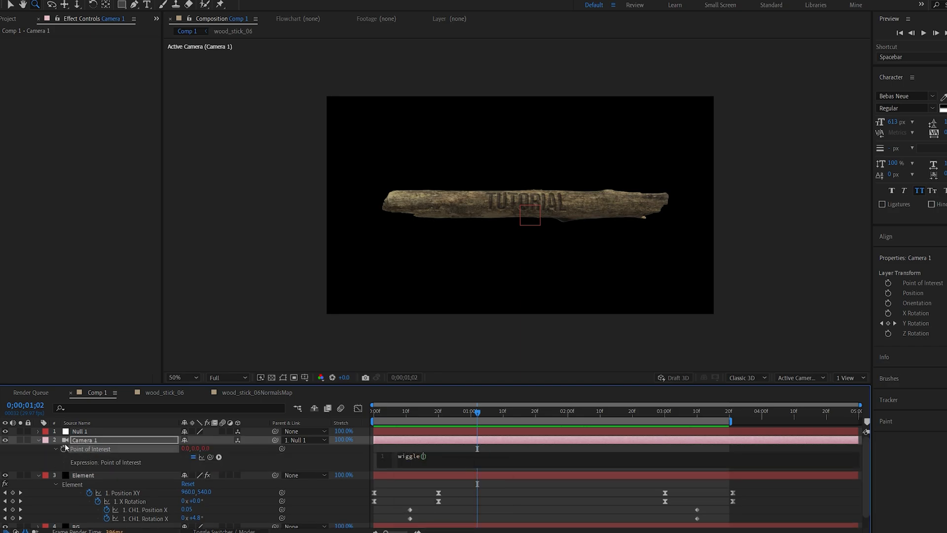
- Add a wiggle expression with 0.5 frequency to Camera 1's Point of Interest
type("0.5")
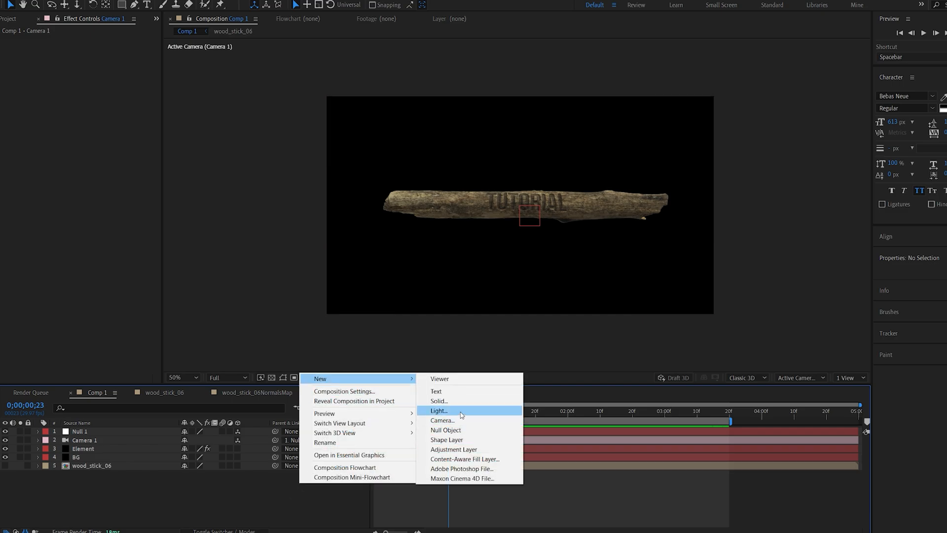
- Add a shadow-casting Parallel light at 40% intensity
left_click(437, 411)
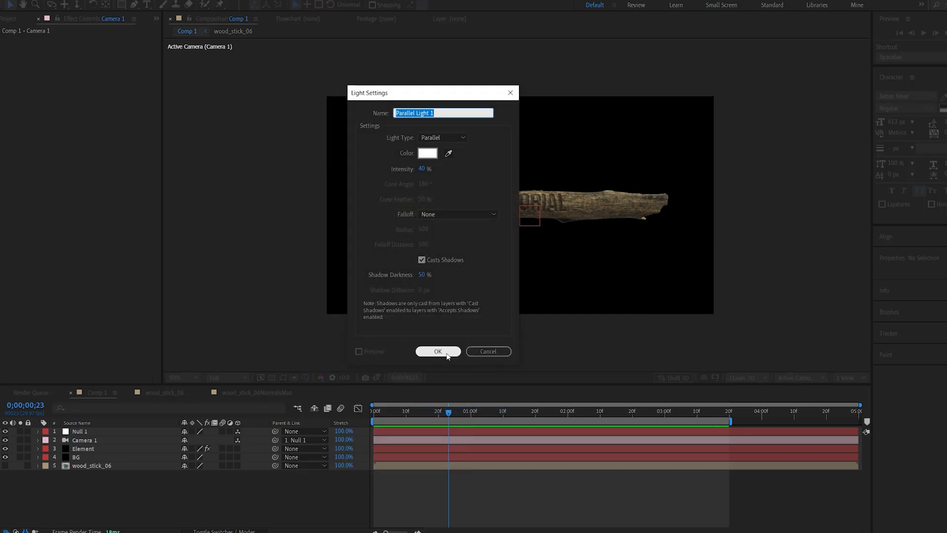
left_click(437, 351)
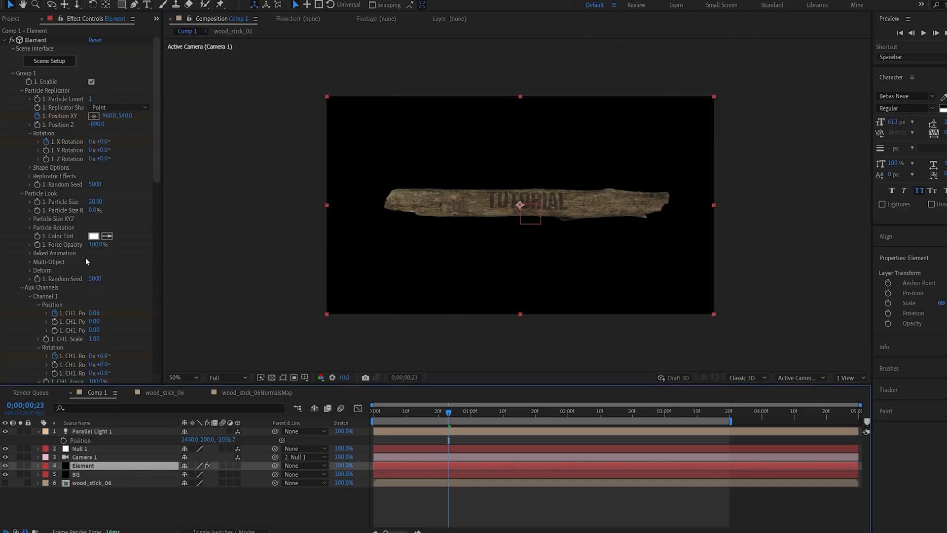
- In Element's Render Settings, enable SSAO ambient occlusion, adjust its intensity, and use comp lights
scroll("down", 3)
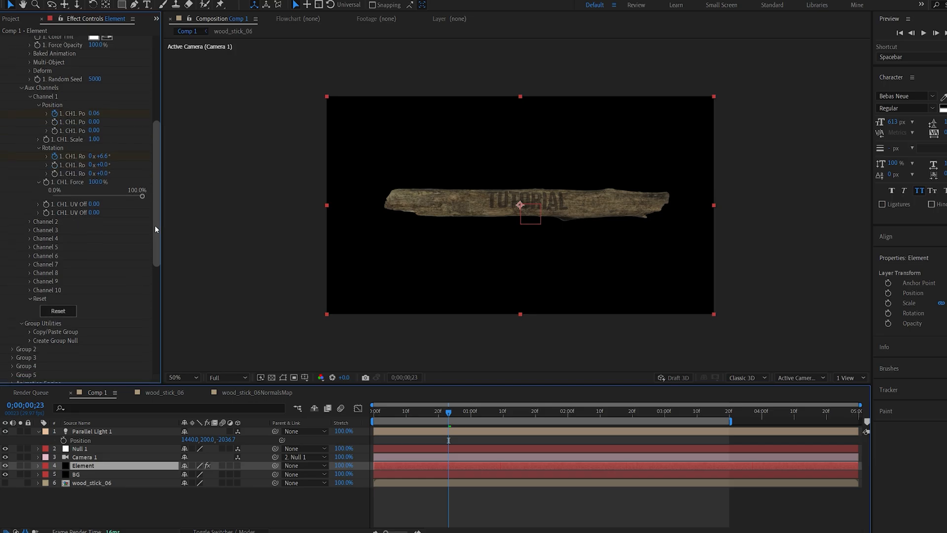
scroll("down", 3)
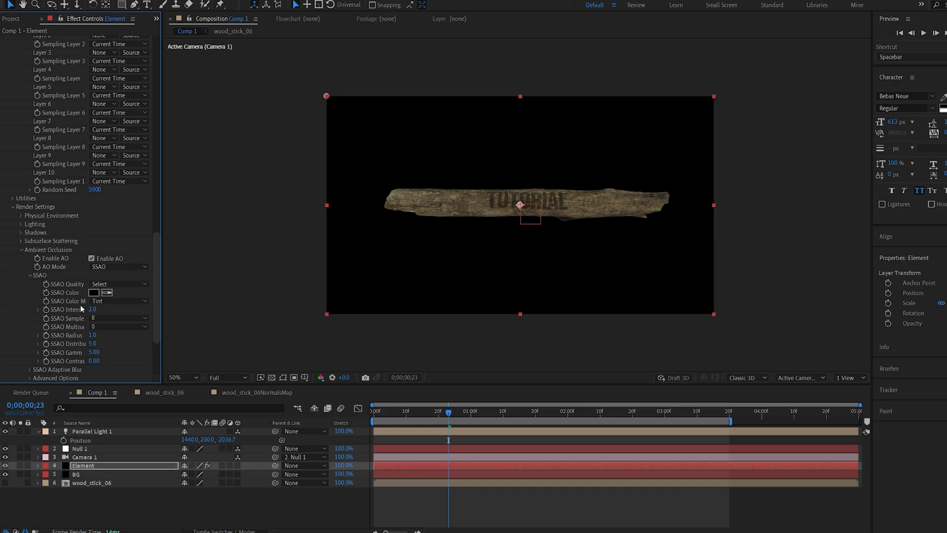
left_click(181, 378)
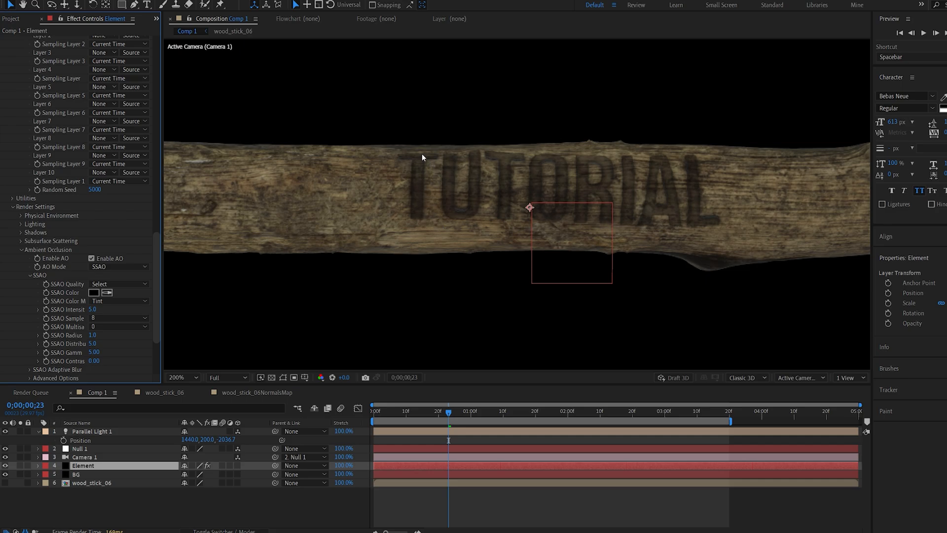
mouse_move(80, 318)
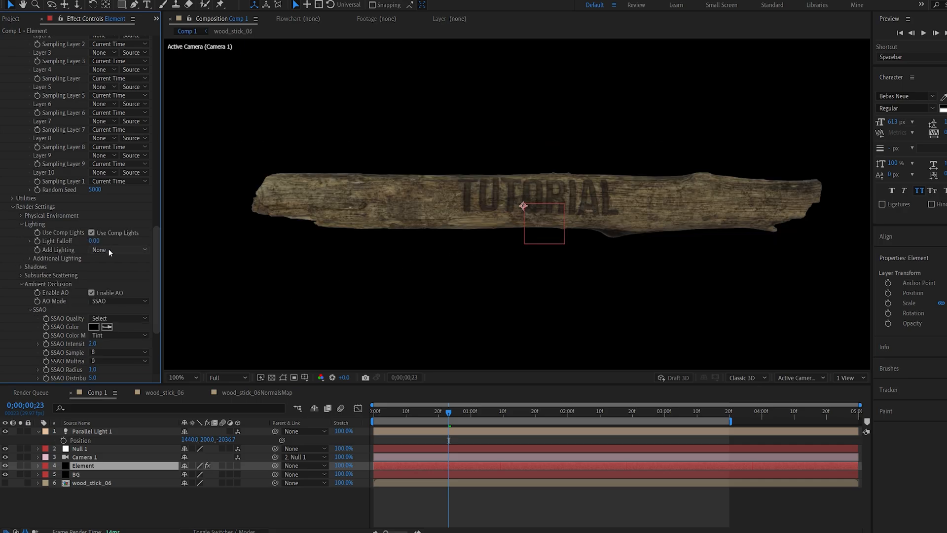
left_click(119, 249)
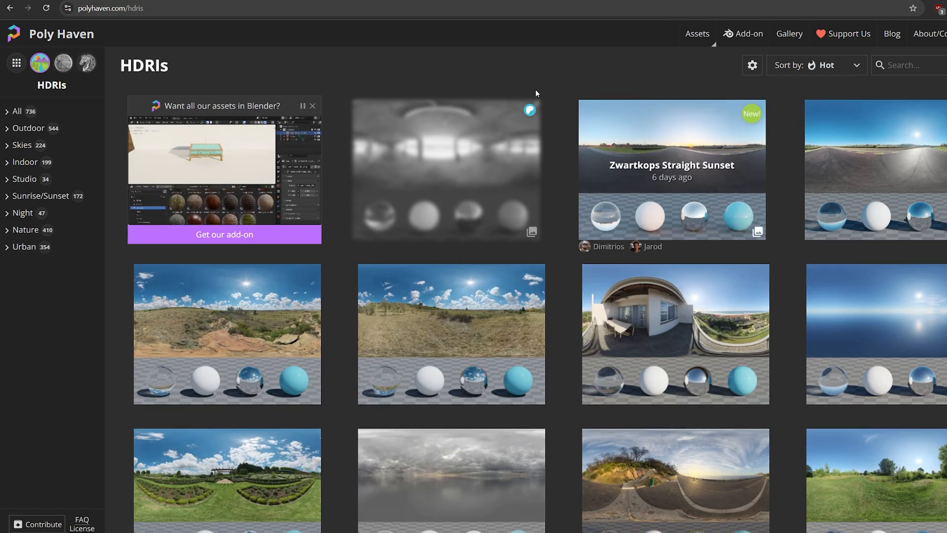
- Scroll through Poly Haven's HDRI environment map thumbnails
scroll("down", 3)
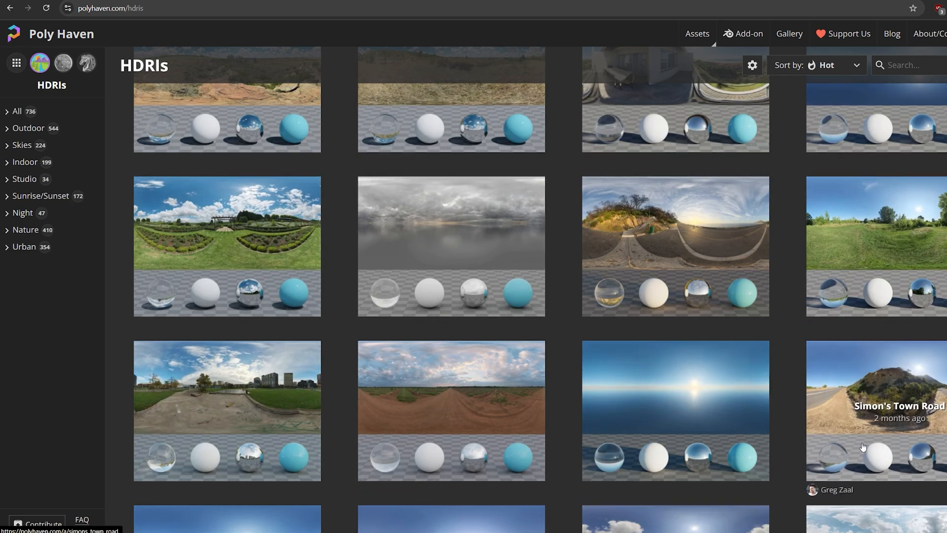
scroll("down", 3)
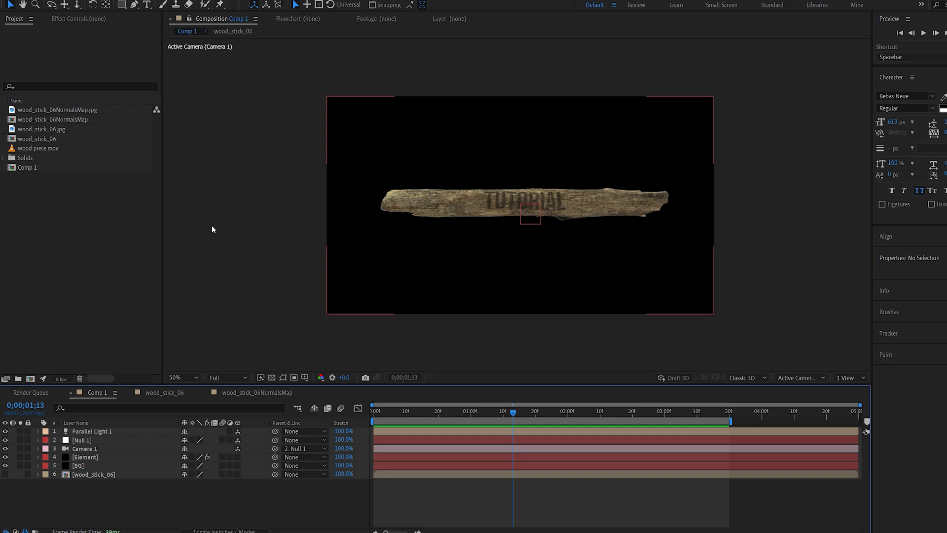
- Enable Show in BG for the Element layer's physical environment, then duplicate the layer
left_click(85, 457)
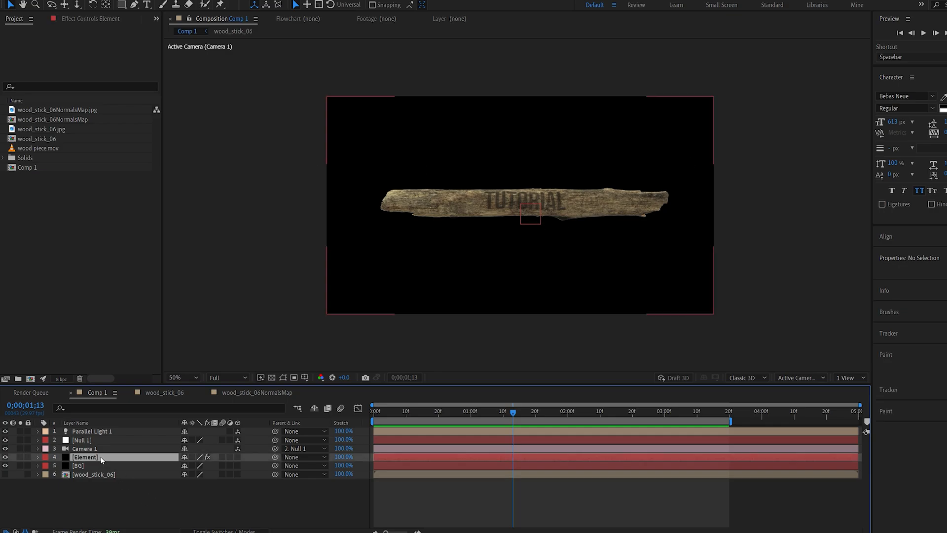
left_click(85, 457)
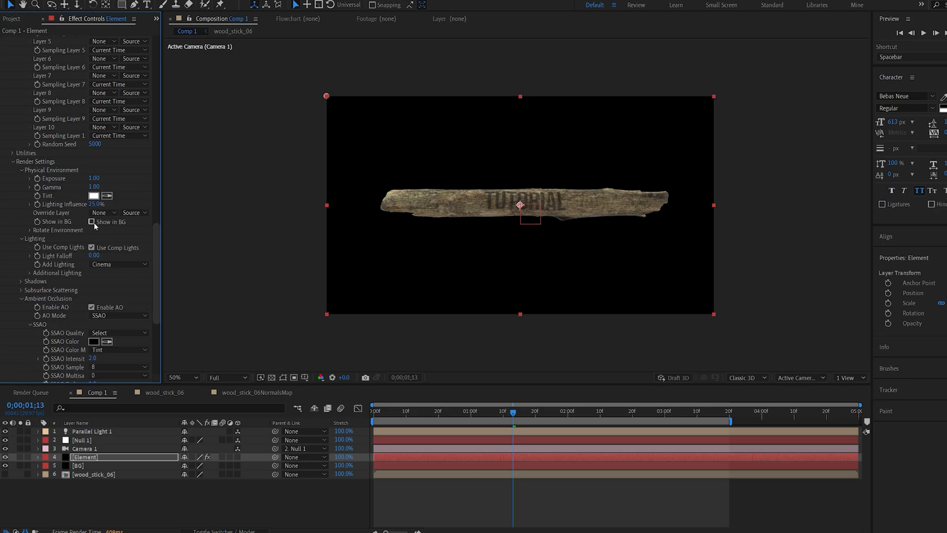
left_click(92, 220)
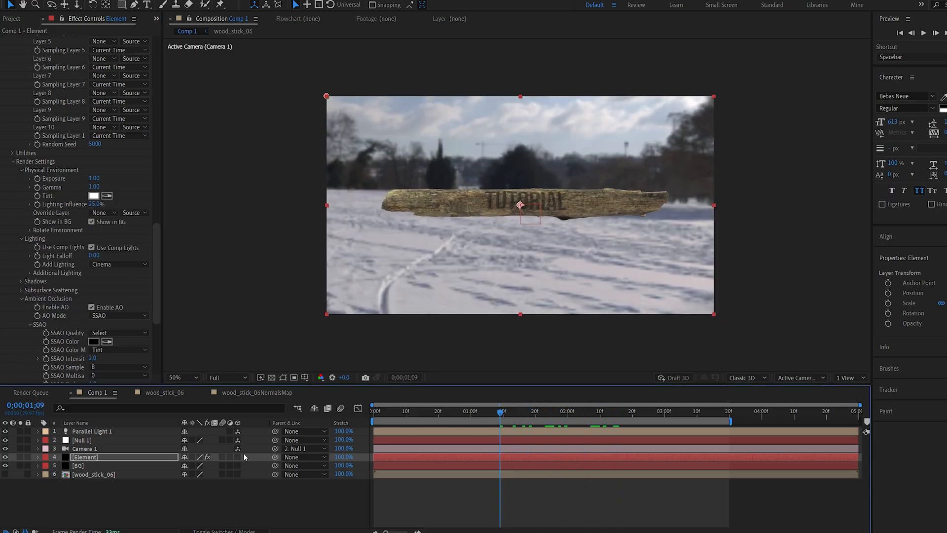
left_click(91, 222)
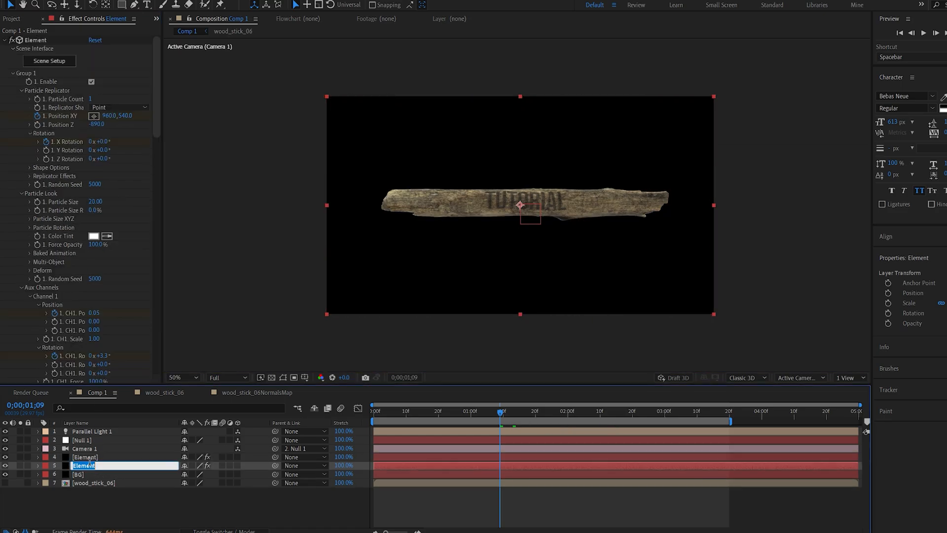
- Rename the duplicate 'Env', disable Group 1, and adjust Rotate Environment X/Y/Z
type("Env")
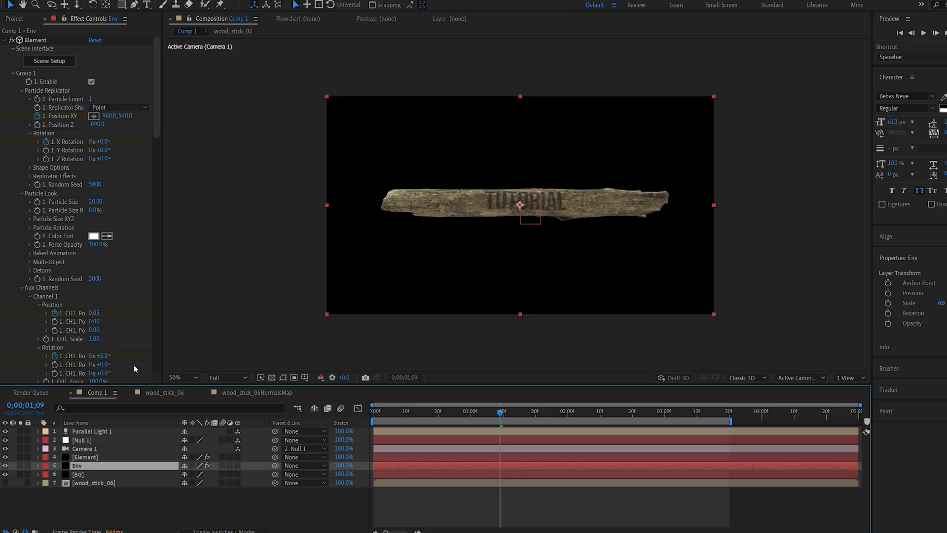
left_click(91, 81)
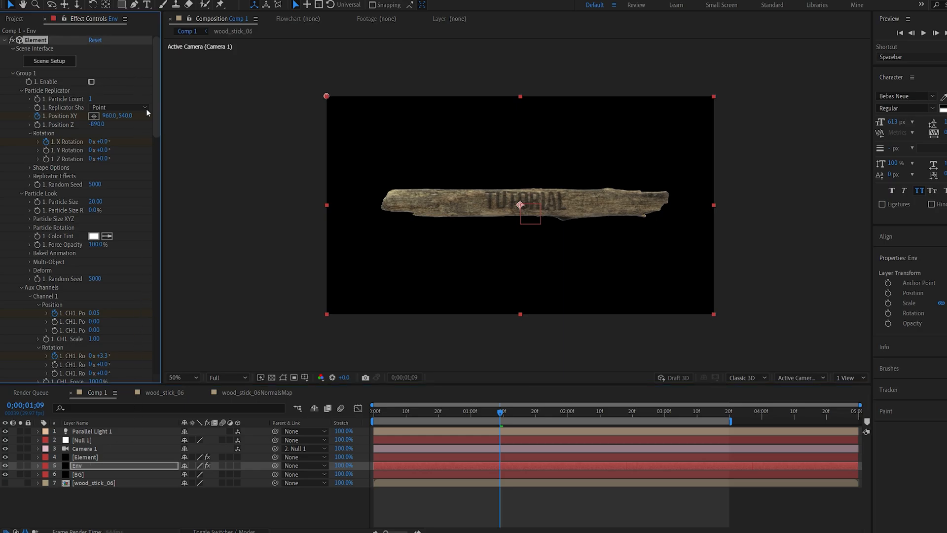
scroll("down", 3)
type("cam")
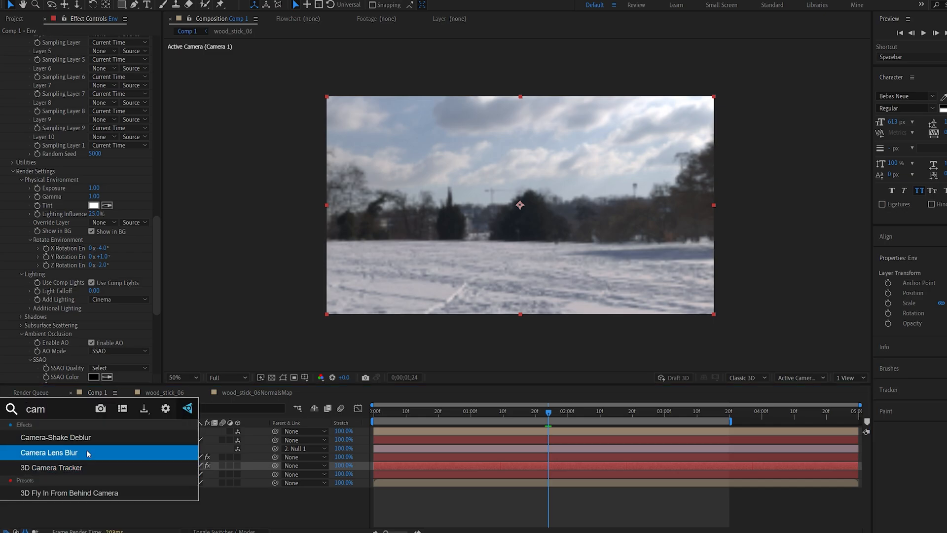
- Apply Camera Lens Blur to the Env layer, then select Camera 1
double_click(49, 453)
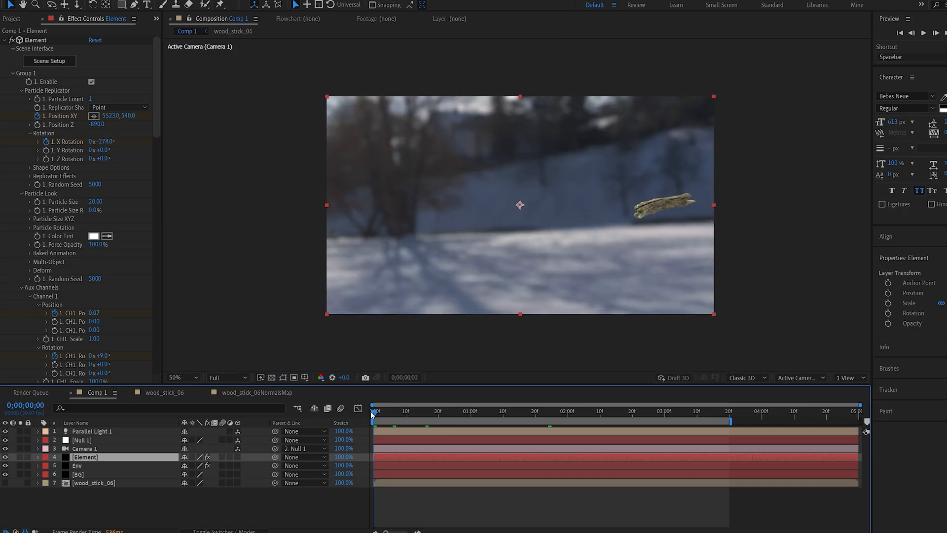
left_click(77, 466)
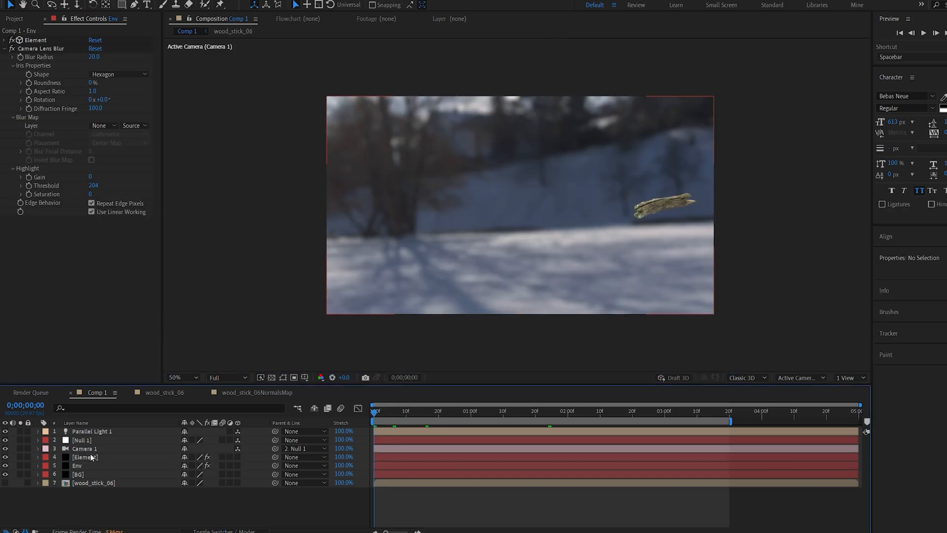
left_click(84, 448)
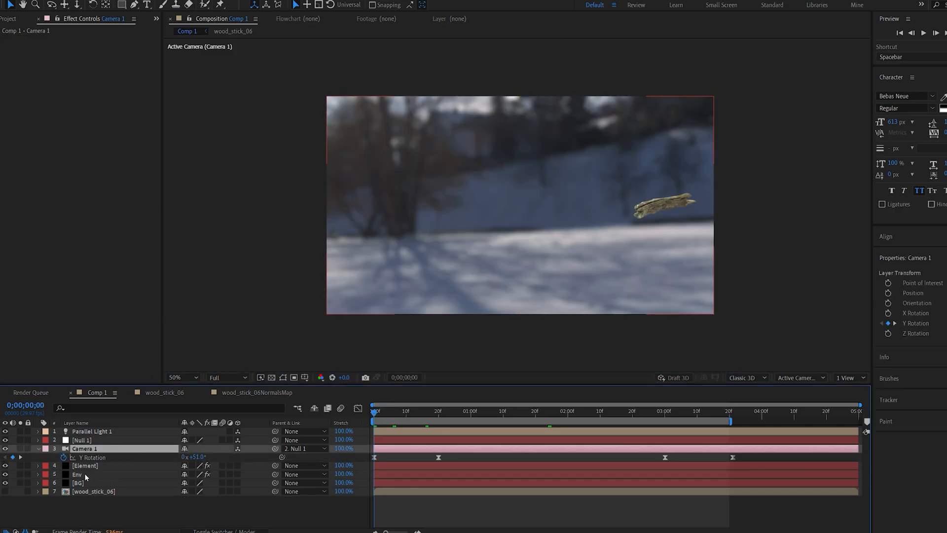